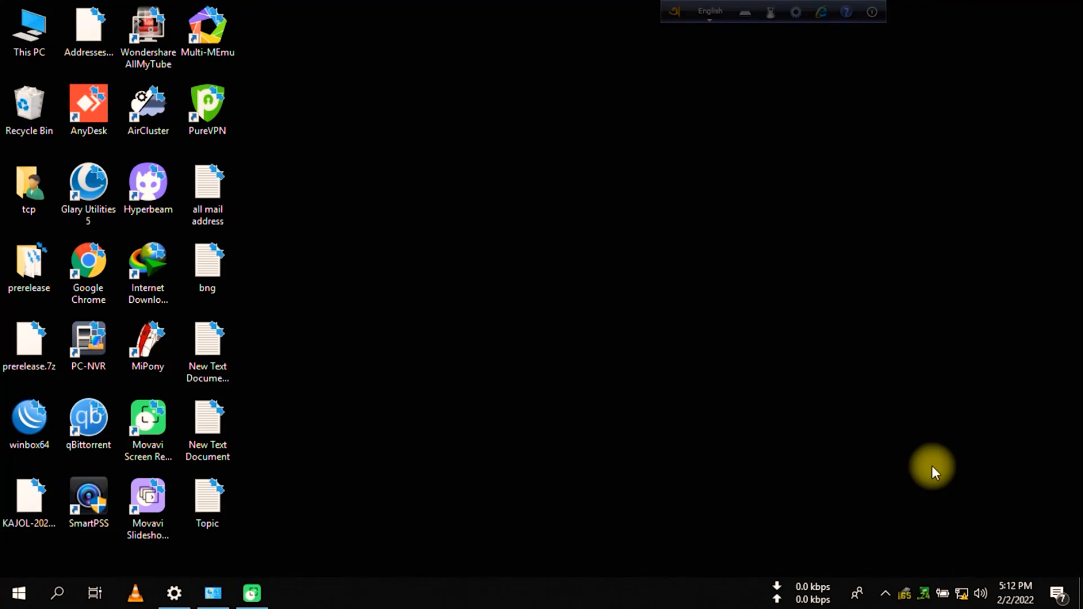
{"action": "mouse_move", "coordinate": [924, 451]}
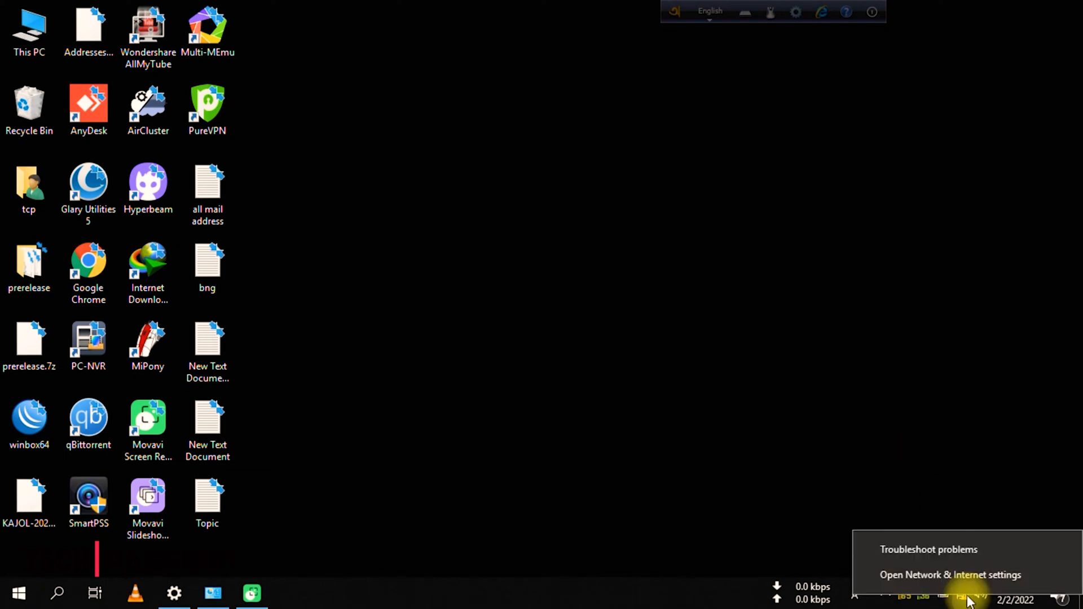
- View the Ethernet adapter's connection details, showing a self-assigned 169.254 address with no gateway
{"action": "left_click", "coordinate": [950, 574]}
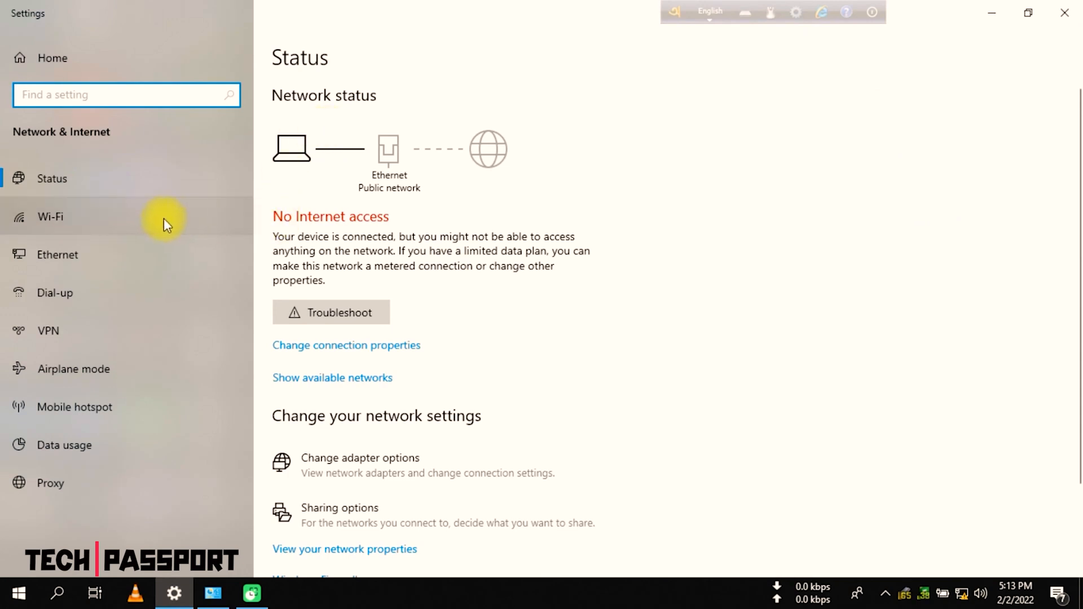
{"action": "left_click", "coordinate": [56, 254]}
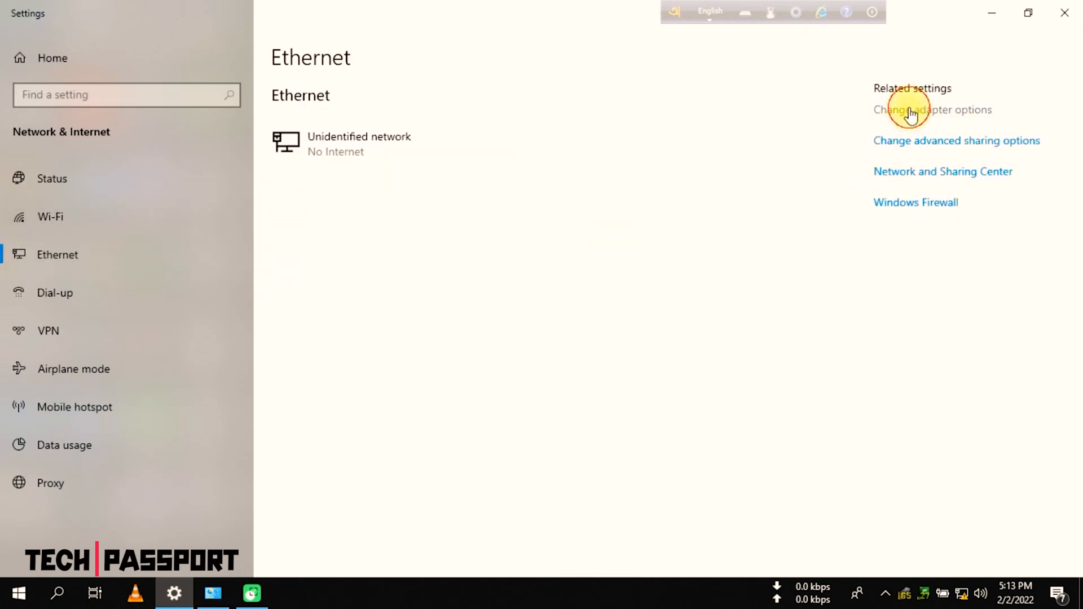
{"action": "left_click", "coordinate": [933, 110]}
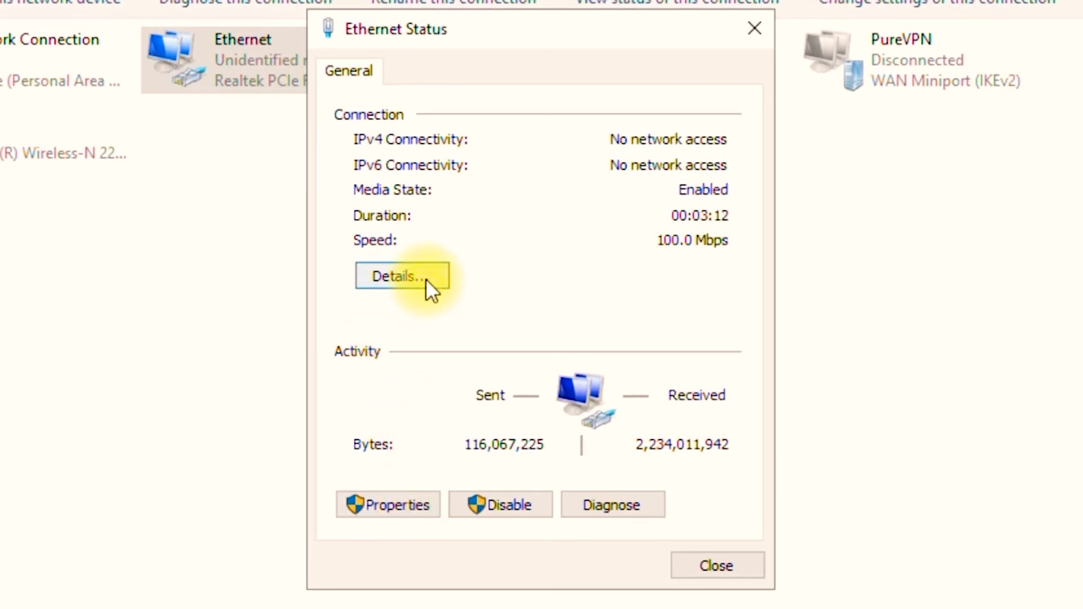
{"action": "left_click", "coordinate": [401, 275]}
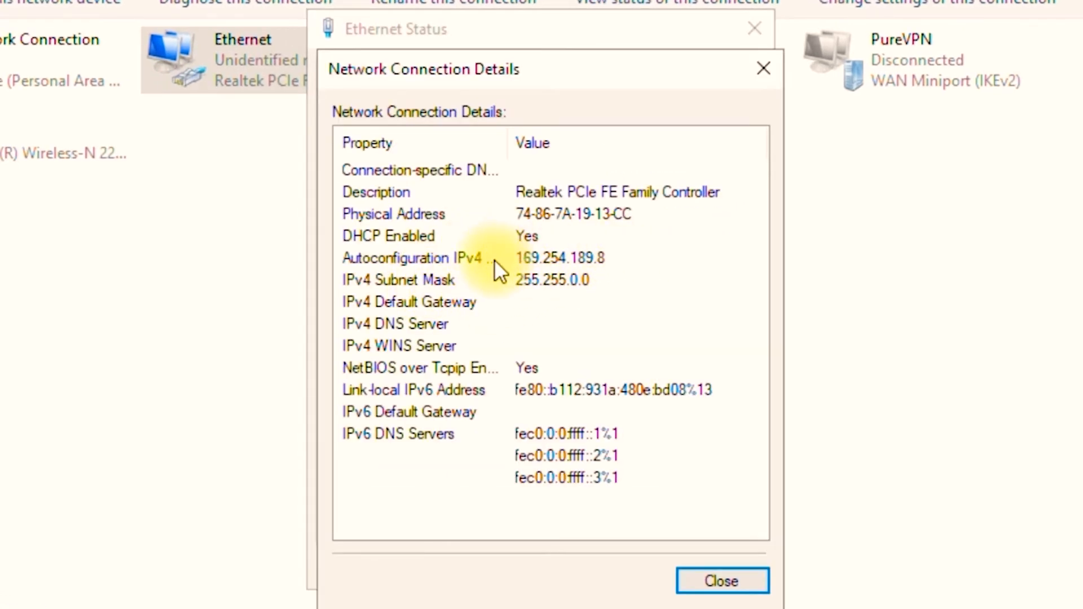
{"action": "mouse_move", "coordinate": [584, 283]}
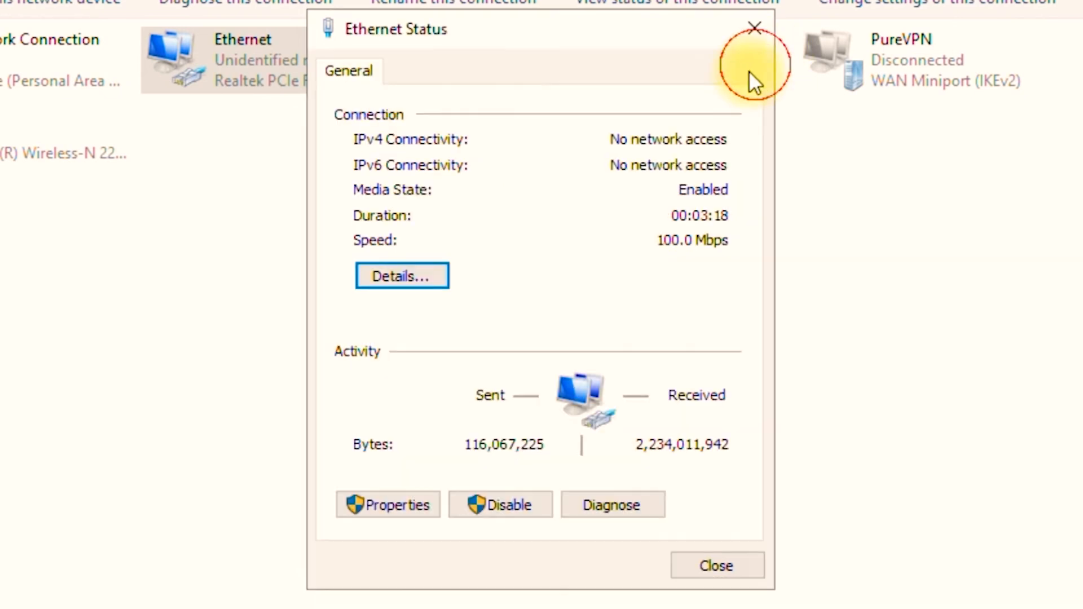
- Enter a manual IPv4 address 192.168.100.2, mask 255.255.255.0 and gateway 192.168.100.1 for Ethernet
{"action": "left_click", "coordinate": [387, 504]}
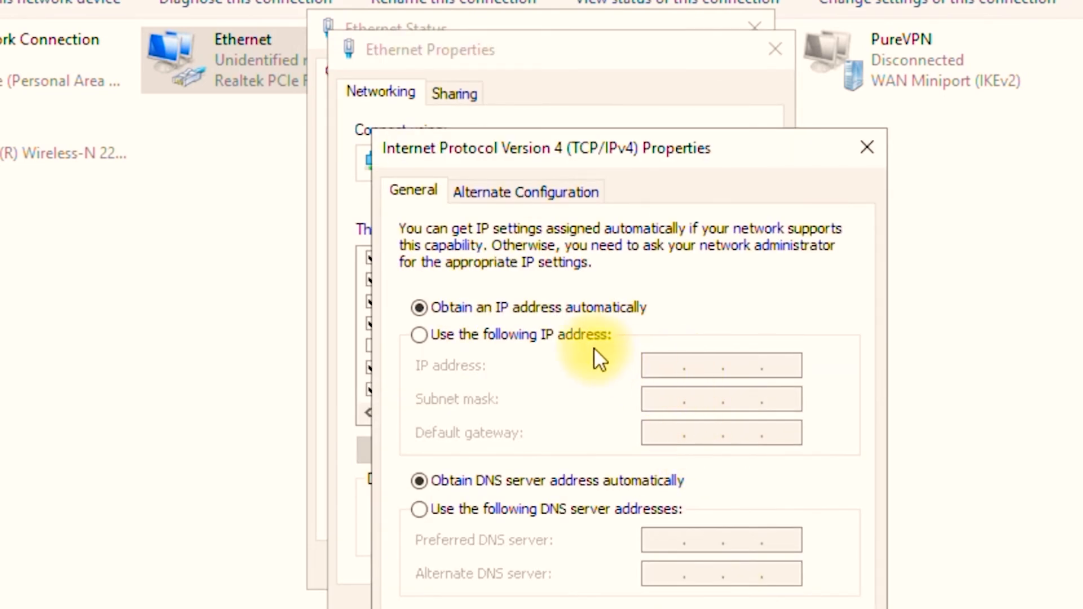
{"action": "left_click", "coordinate": [418, 333]}
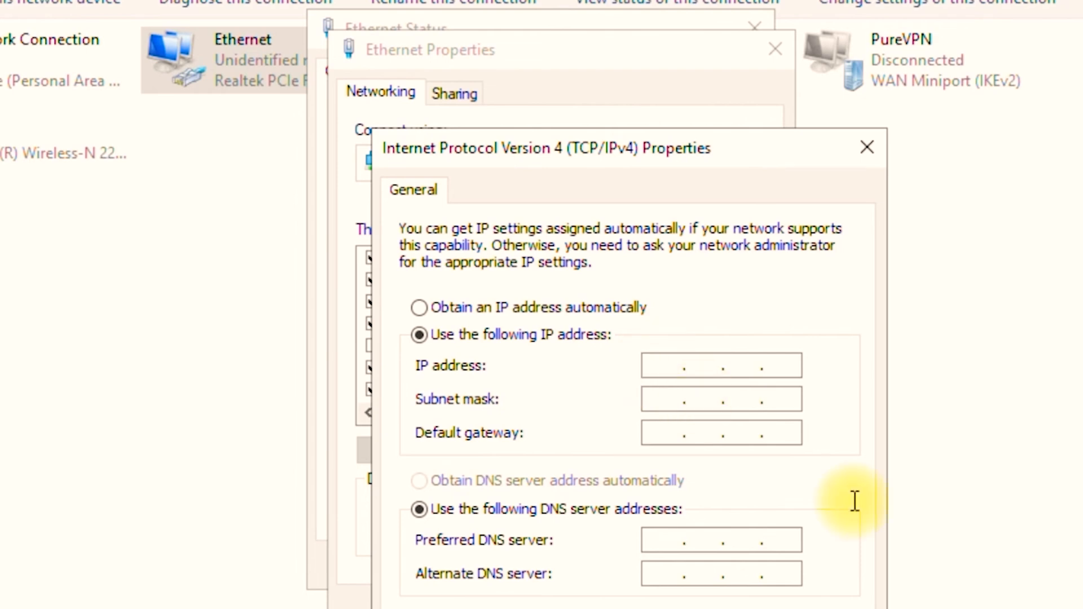
{"action": "type", "text": "192.168"}
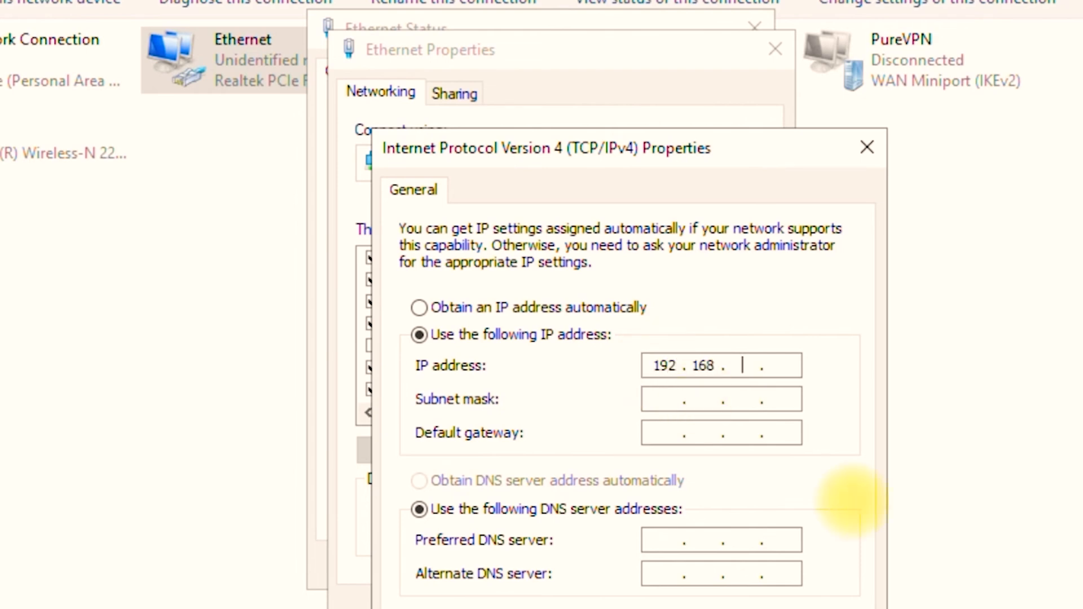
{"action": "type", "text": "100"}
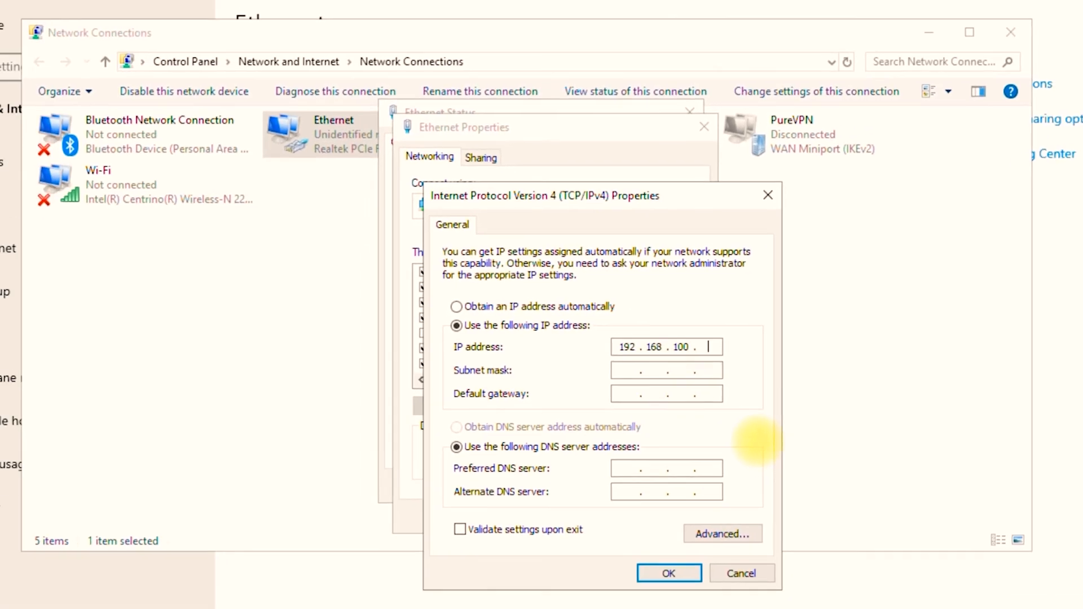
{"action": "type", "text": "1"}
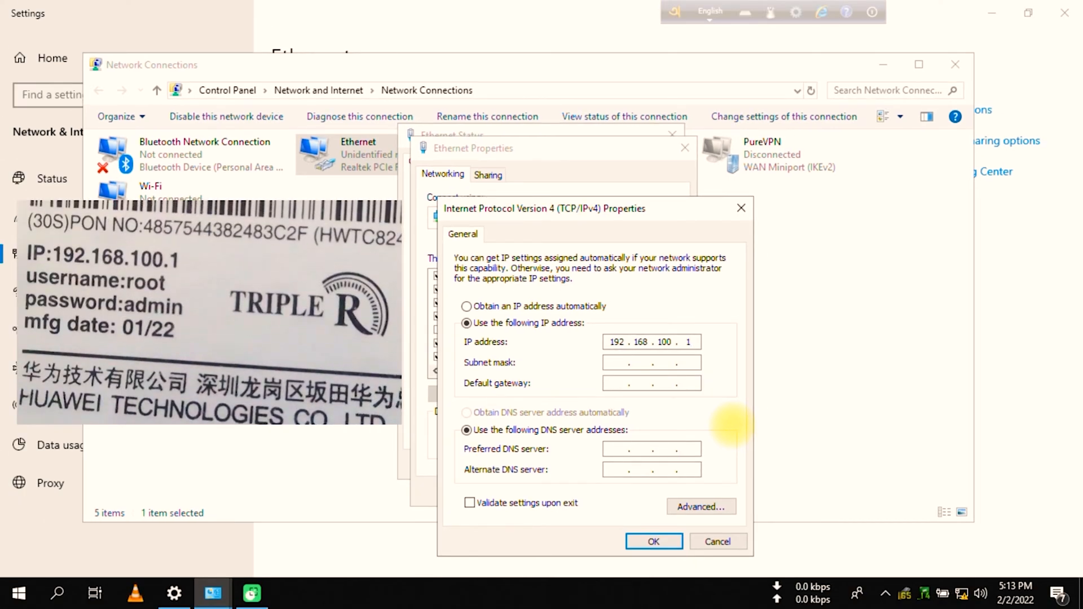
{"action": "type", "text": "2"}
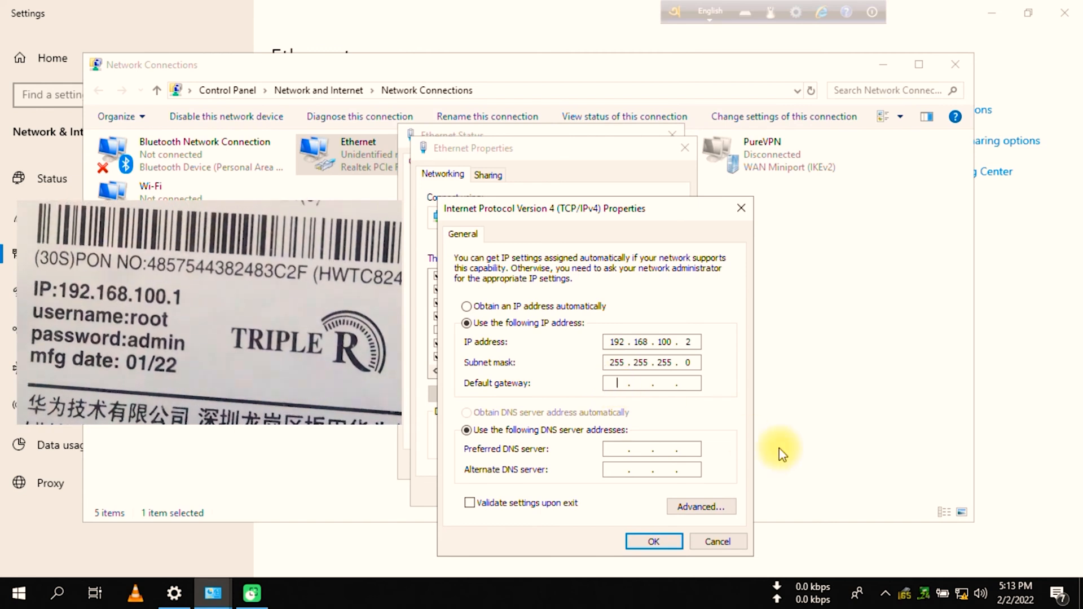
{"action": "type", "text": "192.16"}
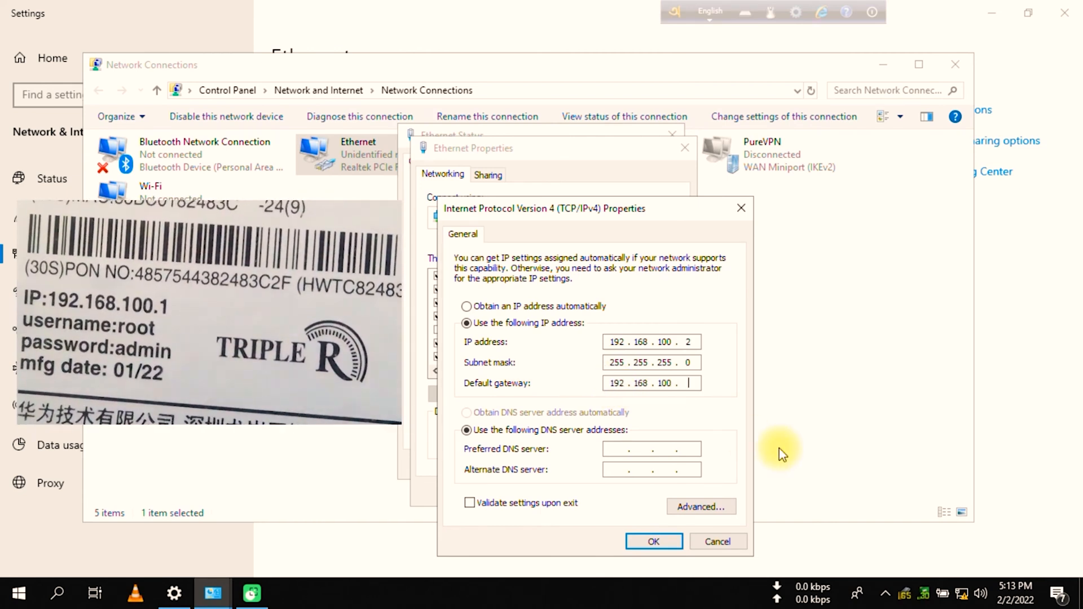
- Apply the static address settings and close the Ethernet status window
{"action": "left_click", "coordinate": [653, 540]}
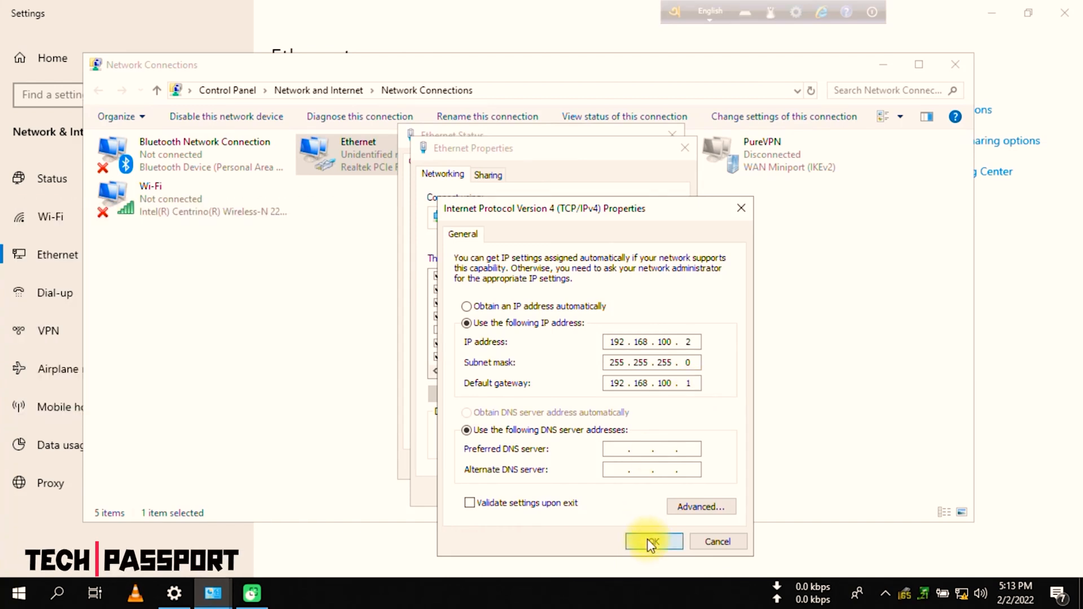
{"action": "left_click", "coordinate": [653, 540]}
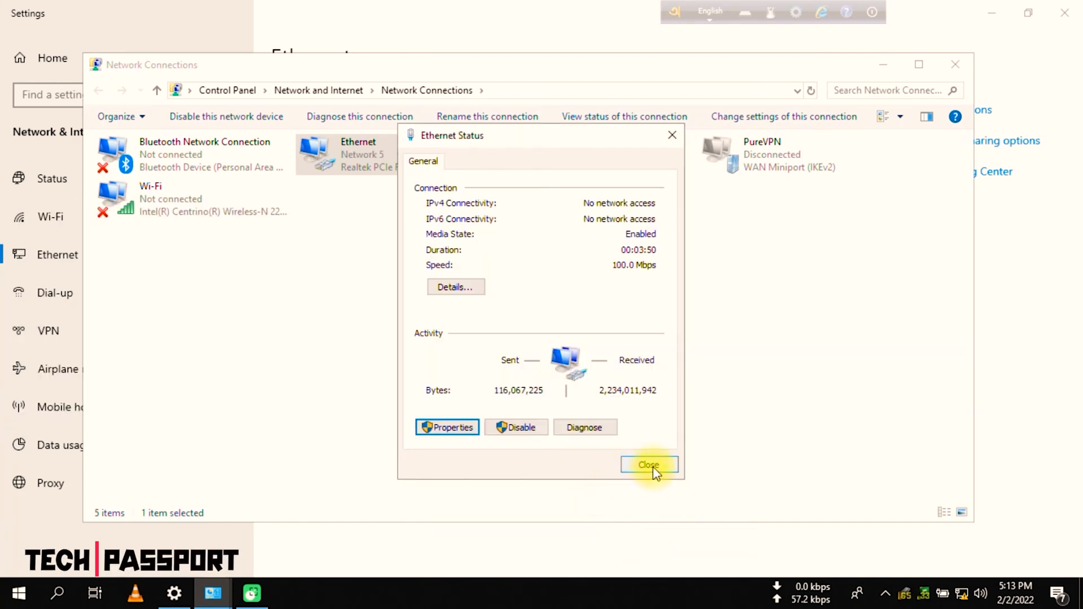
{"action": "left_click", "coordinate": [648, 464]}
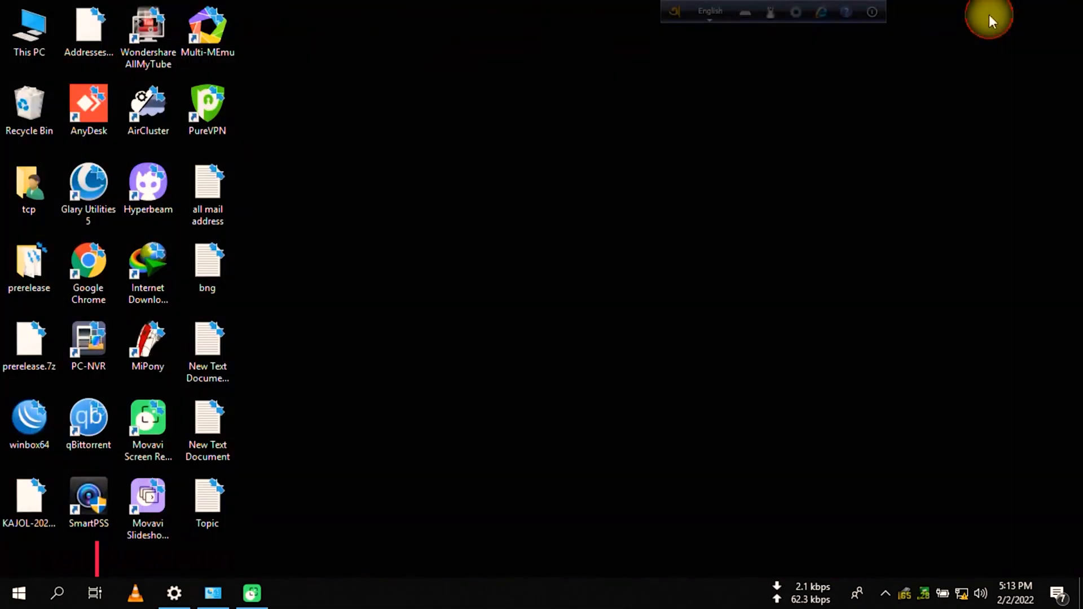
- Launch Chrome and browse to the ONT login page at 192.168.100.1
{"action": "left_click", "coordinate": [88, 269]}
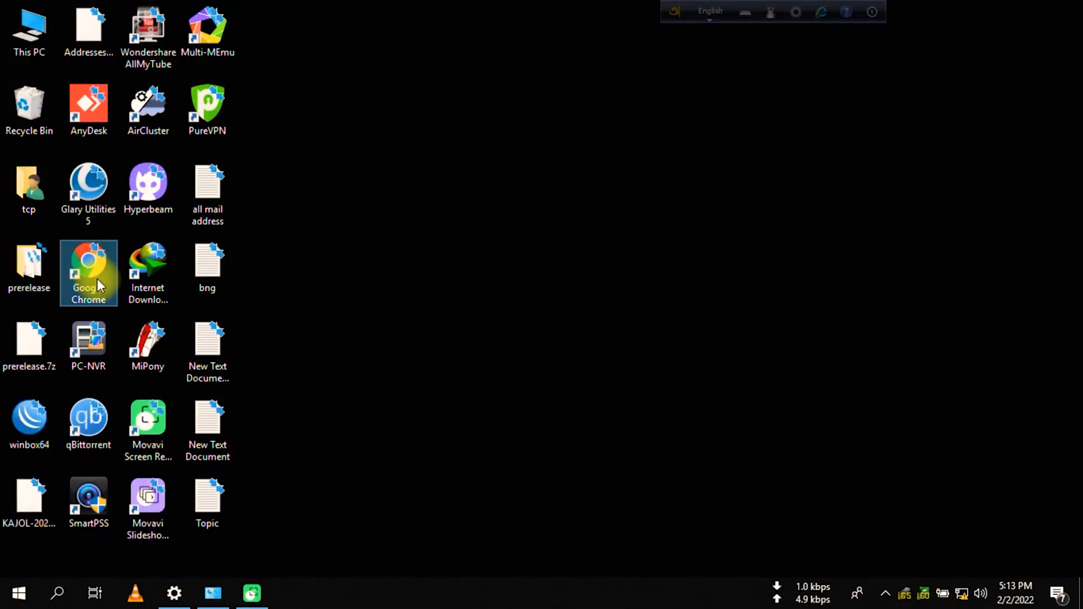
{"action": "double_click", "coordinate": [88, 261]}
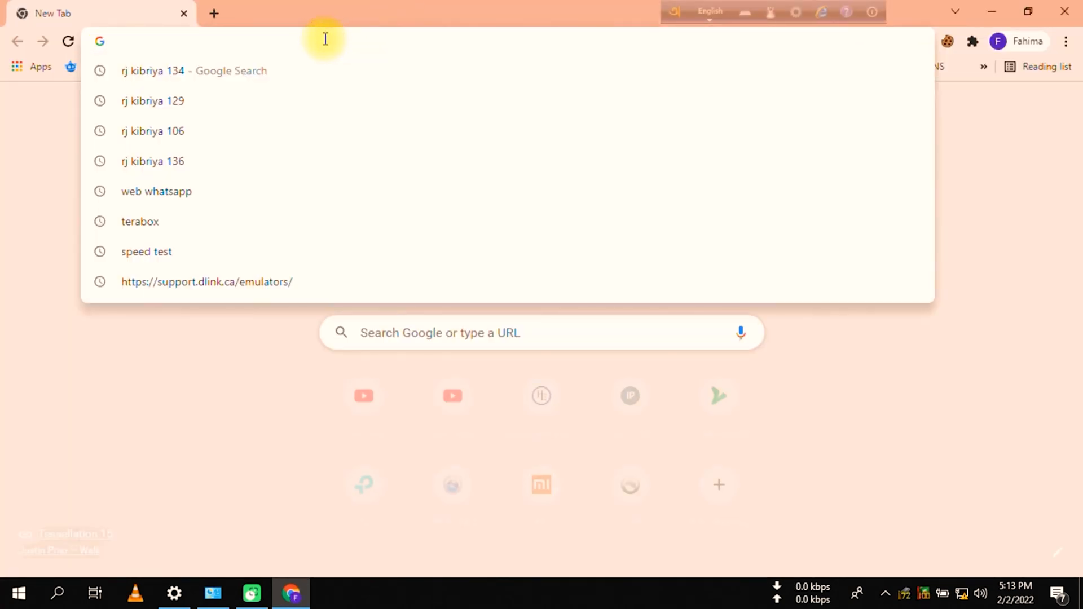
{"action": "type", "text": "192.168.0.1"}
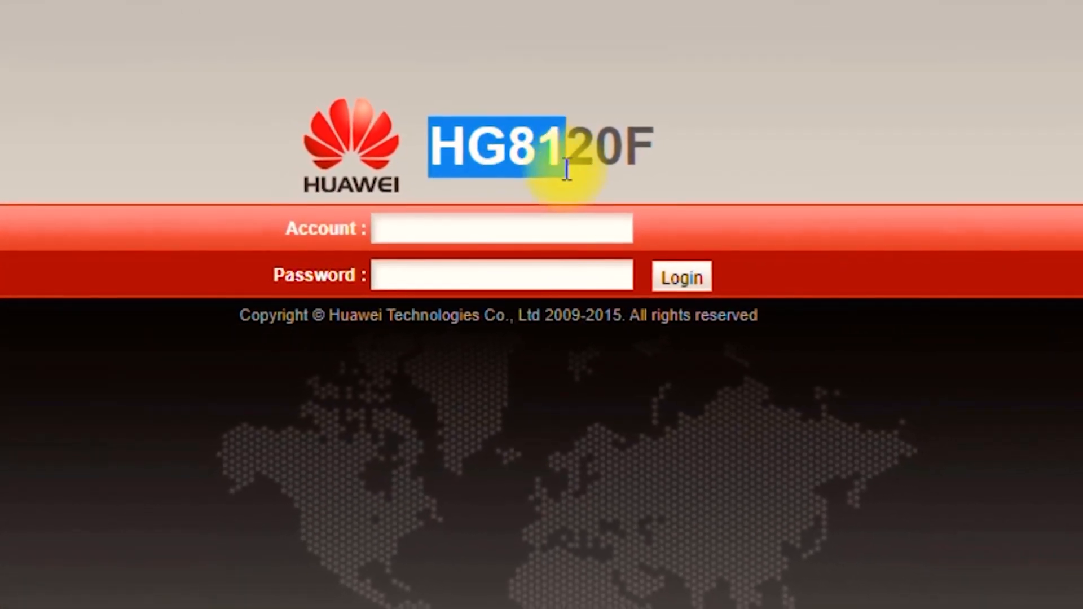
- Fill in the login account 'root' and its password
{"action": "left_click", "coordinate": [501, 234]}
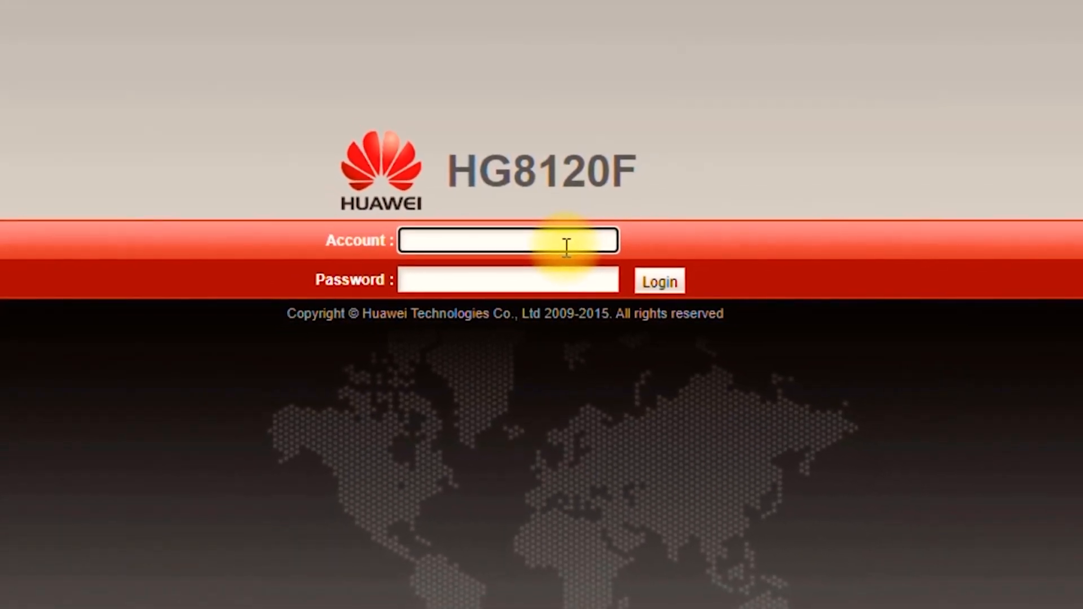
{"action": "type", "text": "r"}
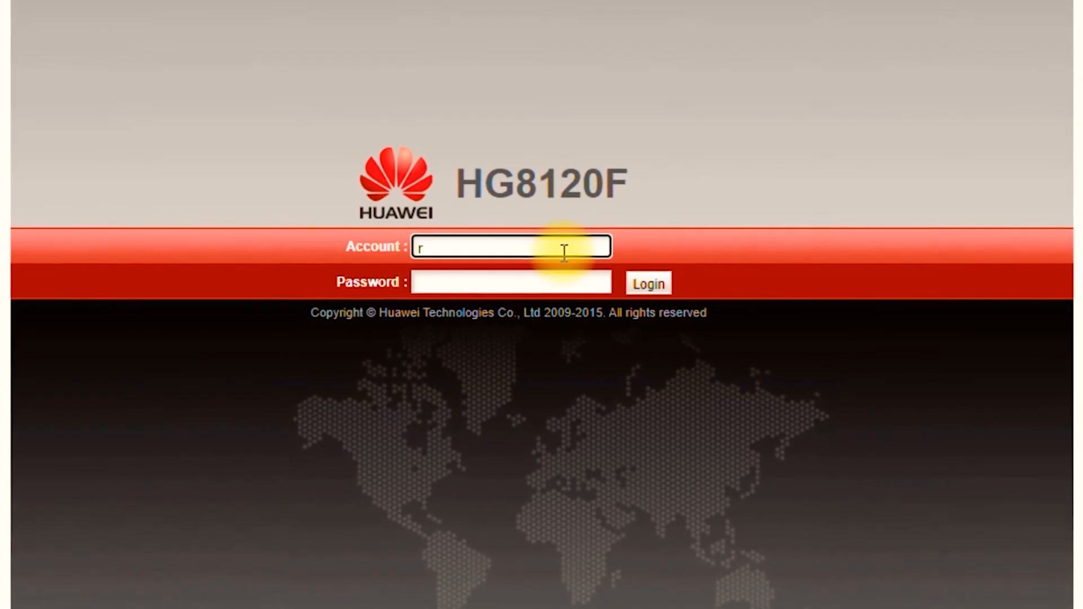
{"action": "type", "text": "oot"}
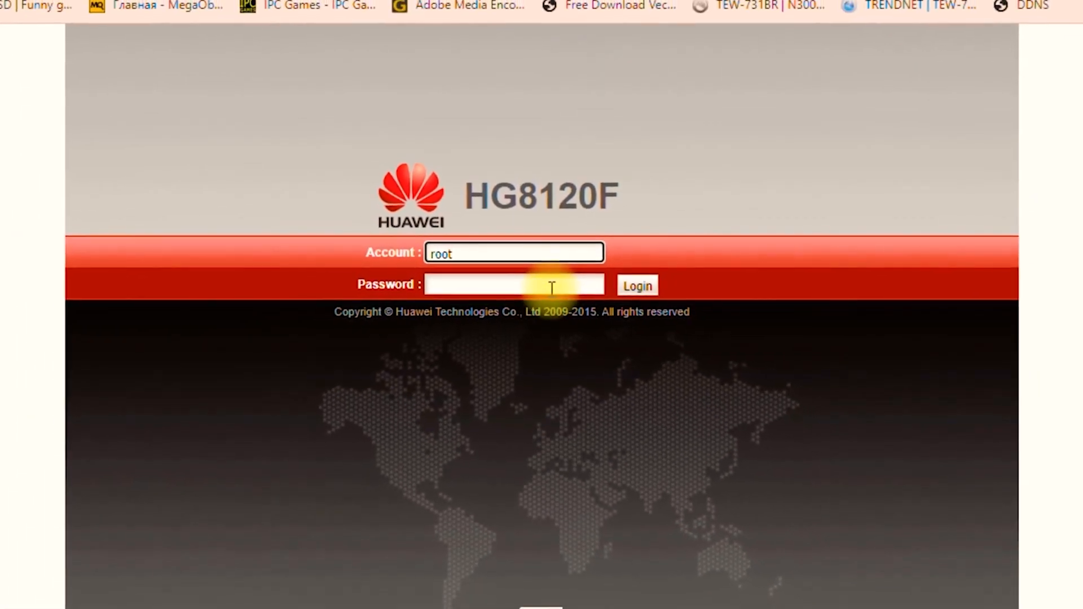
{"action": "type", "text": "••"}
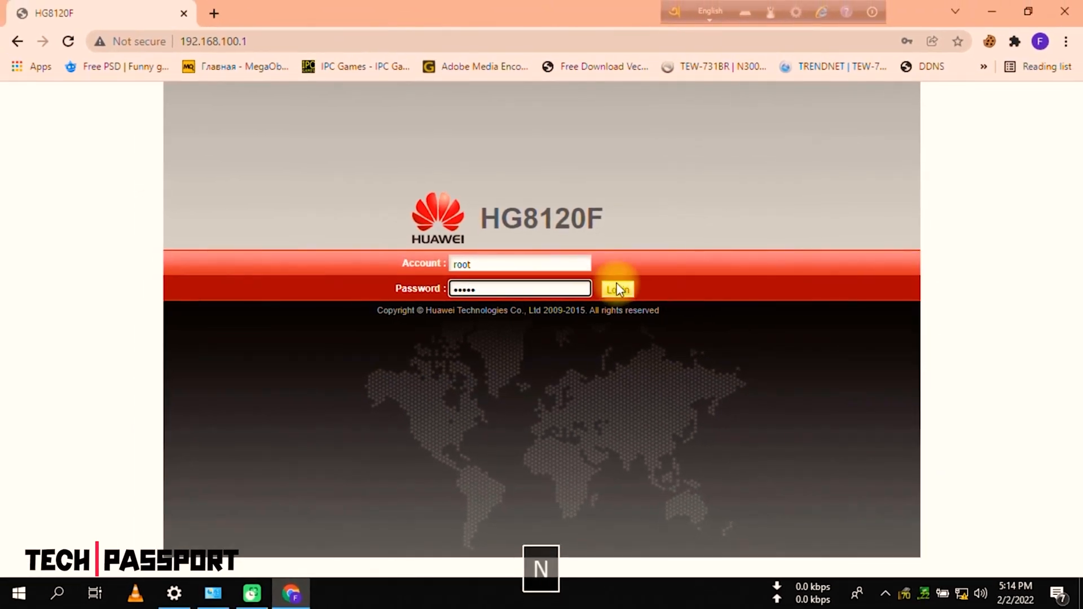
- Sign in to the ONT, review device status, then view the WAN Information page with empty IPv4 entries
{"action": "left_click", "coordinate": [617, 289]}
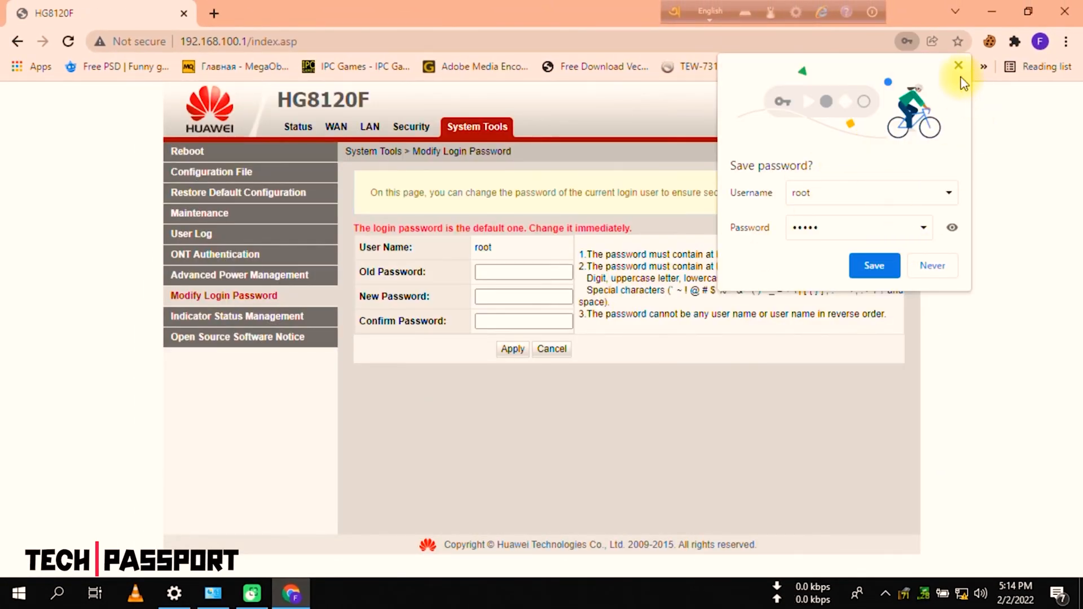
{"action": "left_click", "coordinate": [959, 65]}
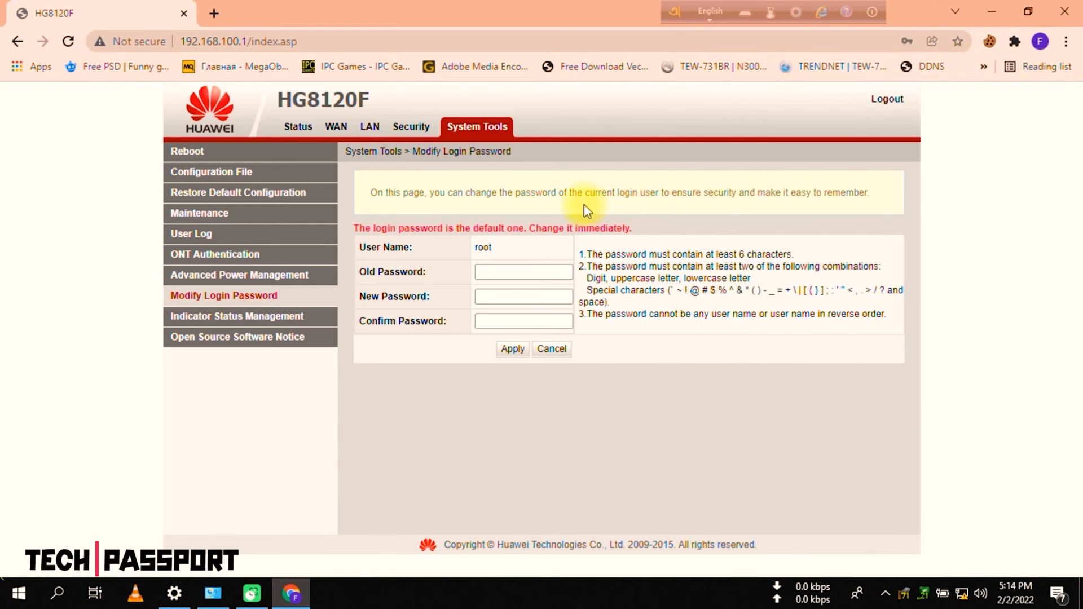
{"action": "mouse_move", "coordinate": [454, 293]}
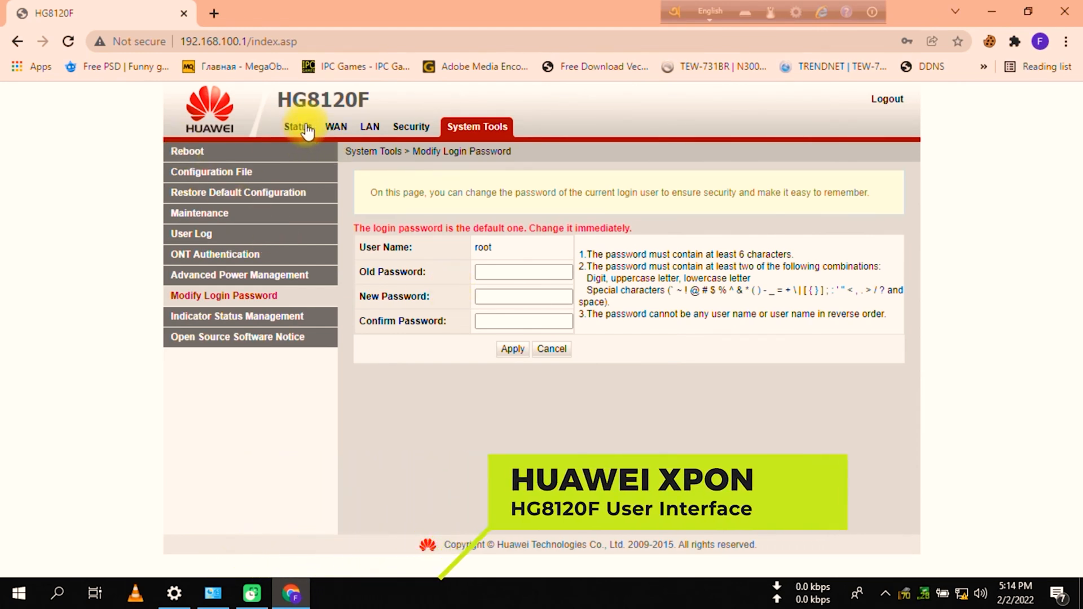
{"action": "left_click", "coordinate": [300, 126]}
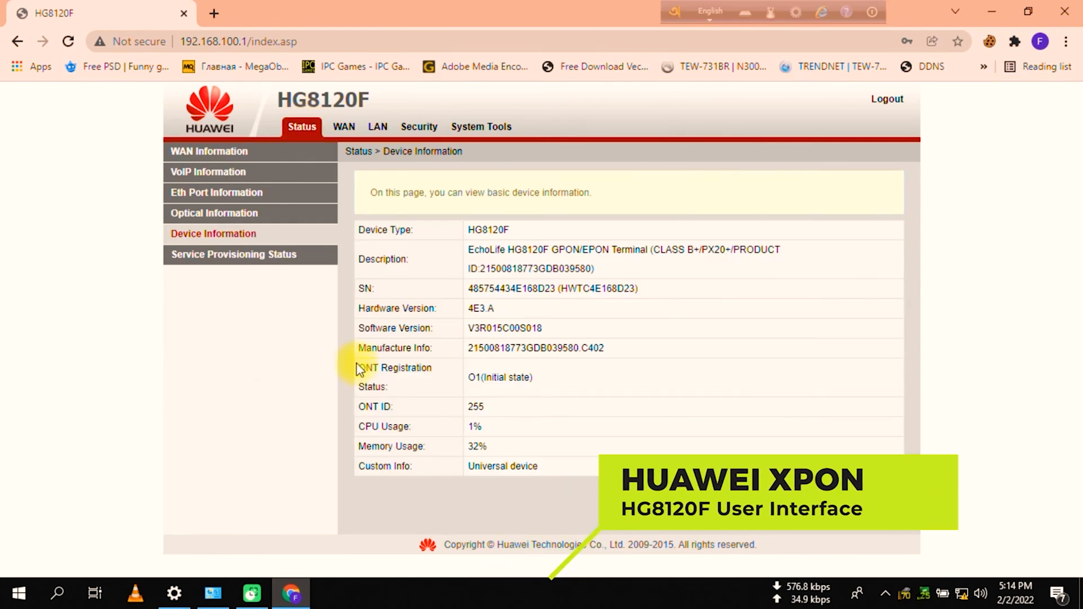
{"action": "mouse_move", "coordinate": [409, 280]}
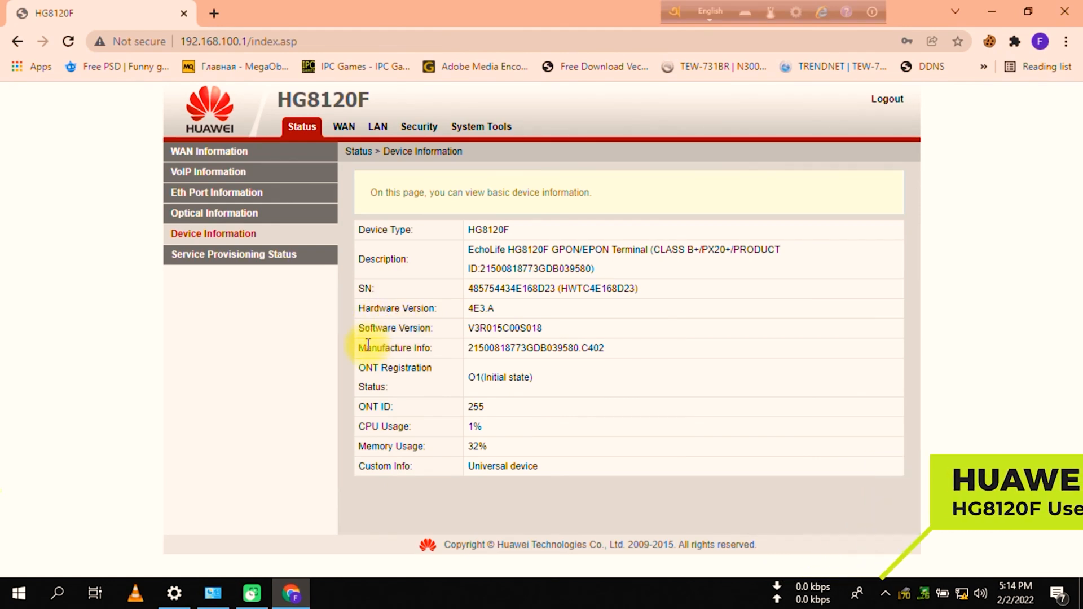
{"action": "mouse_move", "coordinate": [386, 384]}
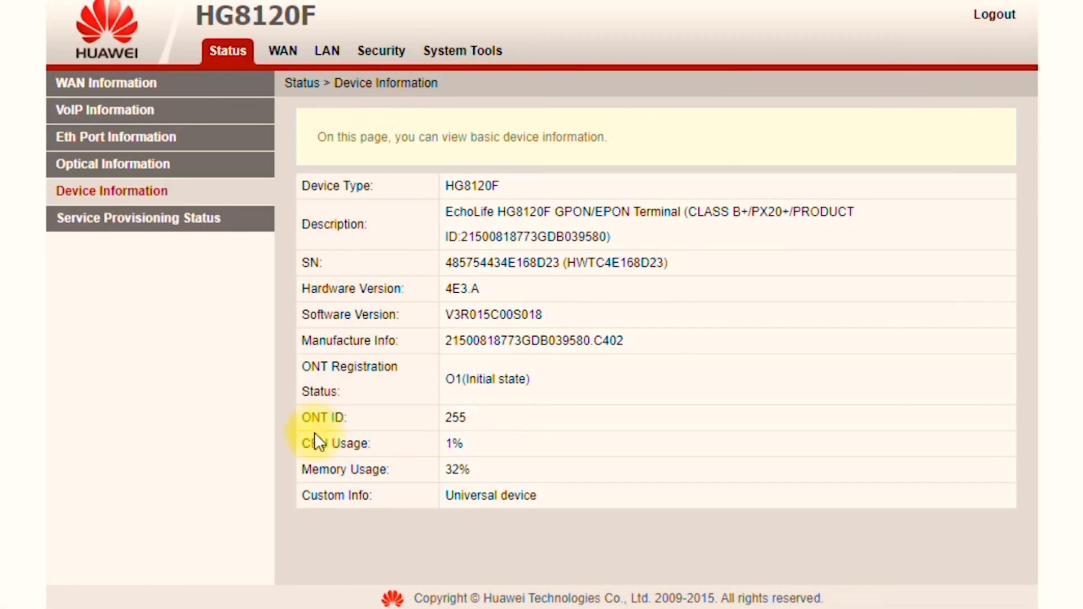
{"action": "mouse_move", "coordinate": [322, 488]}
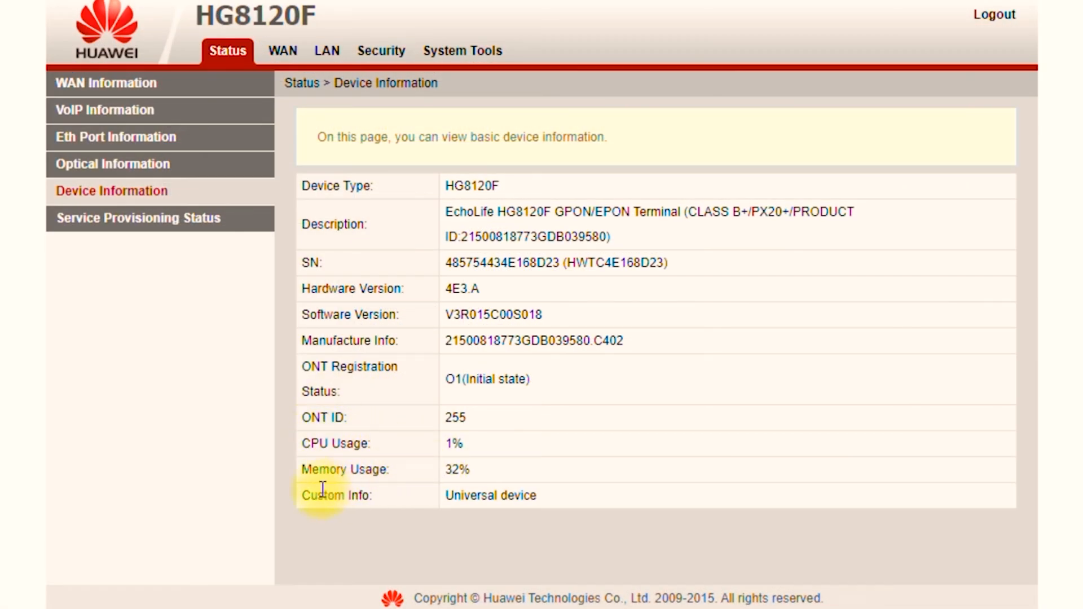
{"action": "mouse_move", "coordinate": [106, 83]}
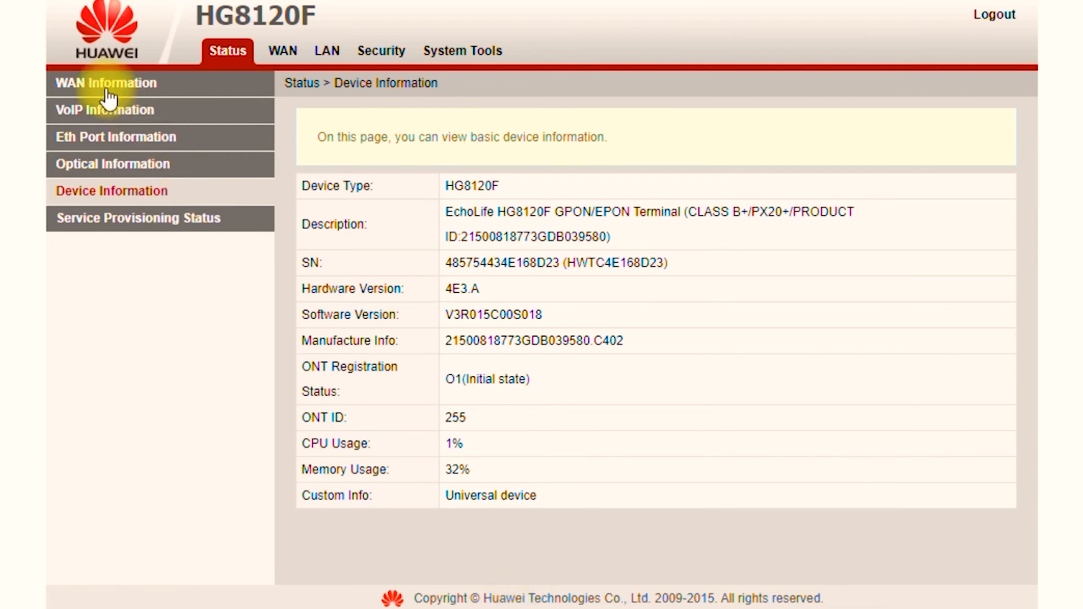
{"action": "left_click", "coordinate": [106, 83]}
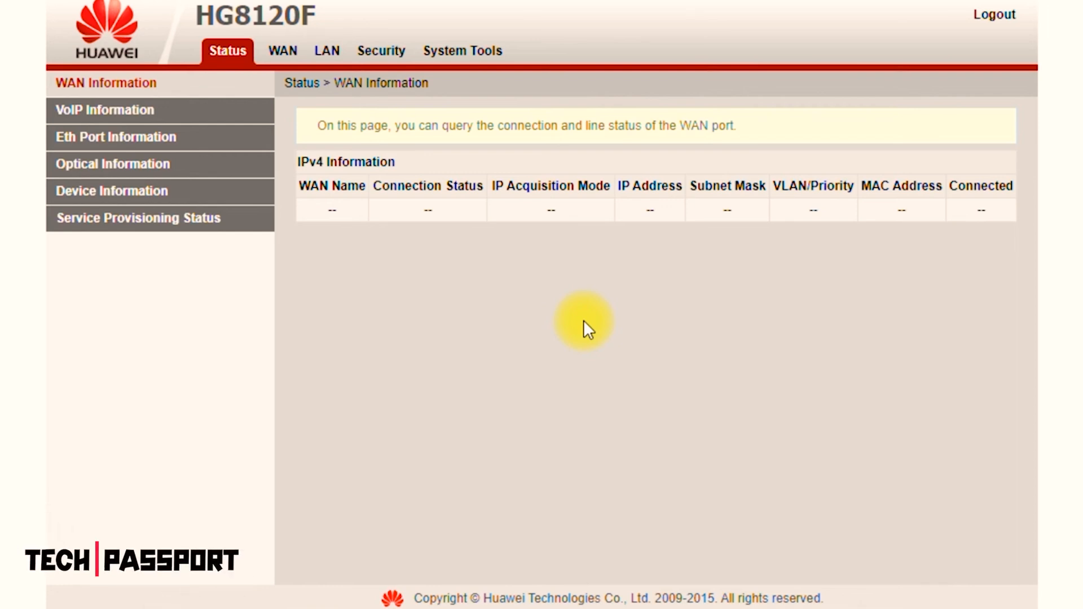
{"action": "mouse_move", "coordinate": [227, 50]}
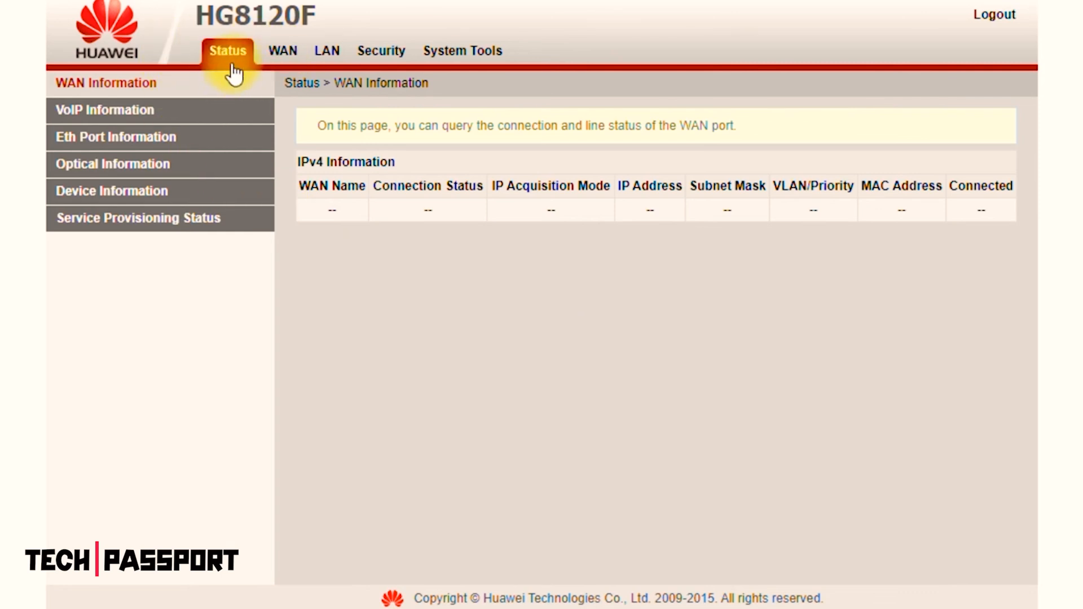
- Browse the empty WAN configuration page and return to the Status section
{"action": "left_click", "coordinate": [278, 50]}
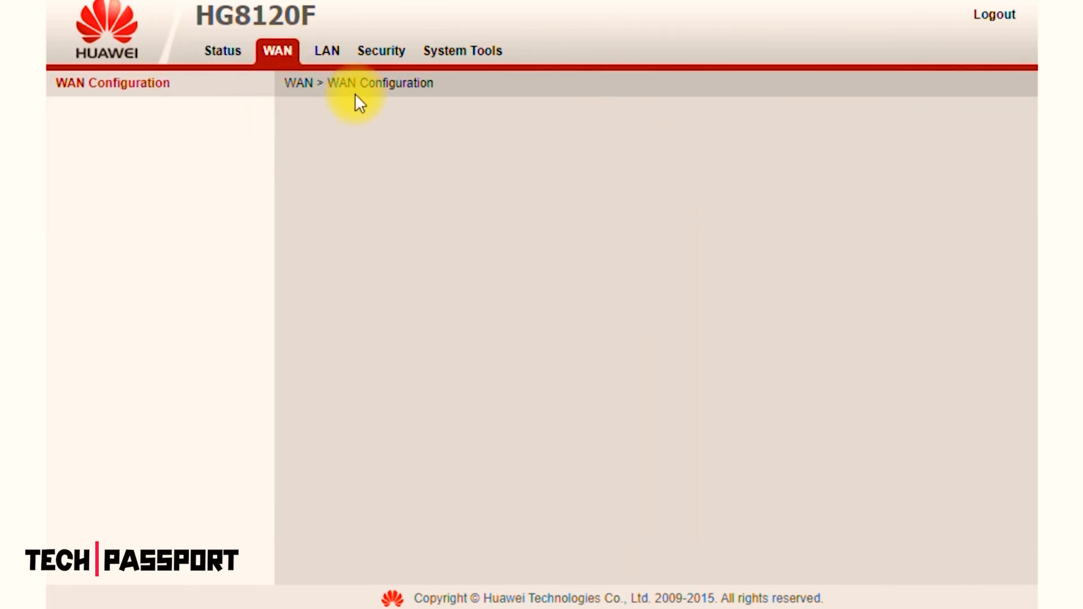
{"action": "left_click", "coordinate": [276, 51]}
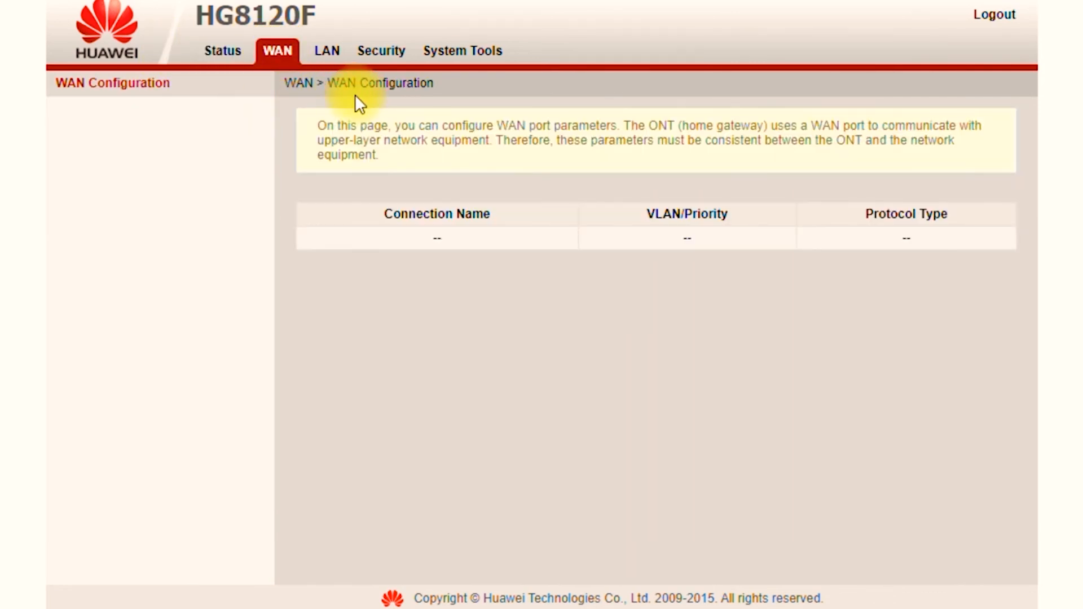
{"action": "left_click", "coordinate": [227, 51]}
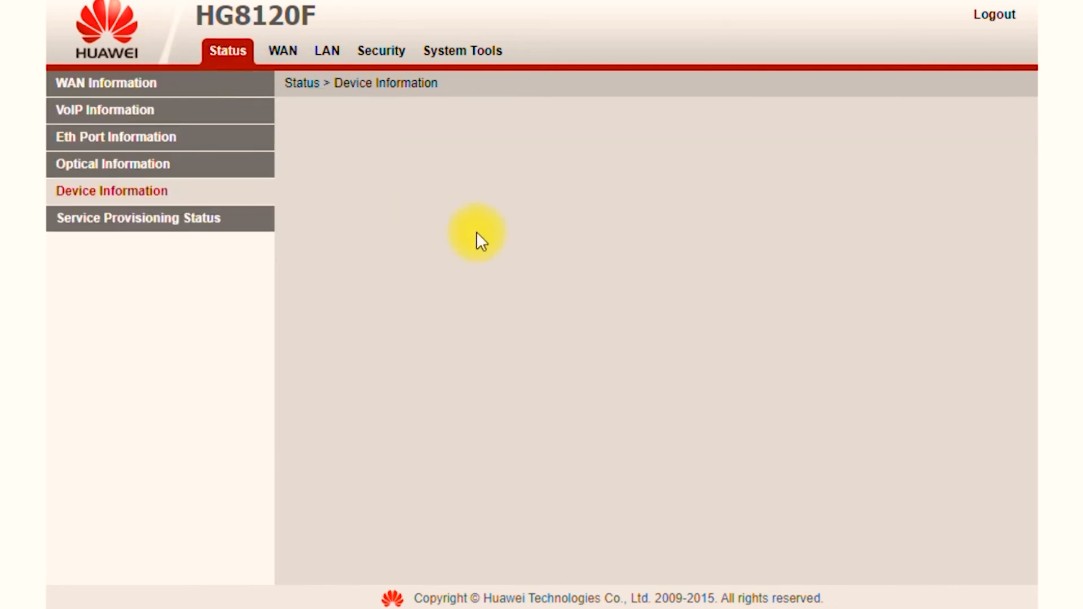
{"action": "left_click", "coordinate": [112, 190]}
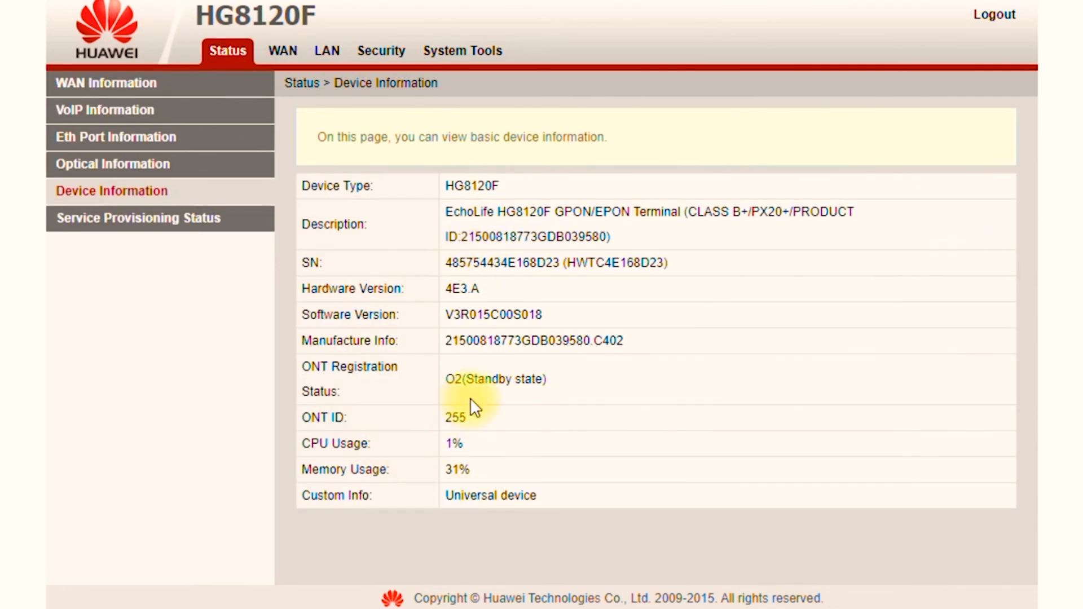
{"action": "mouse_move", "coordinate": [359, 383]}
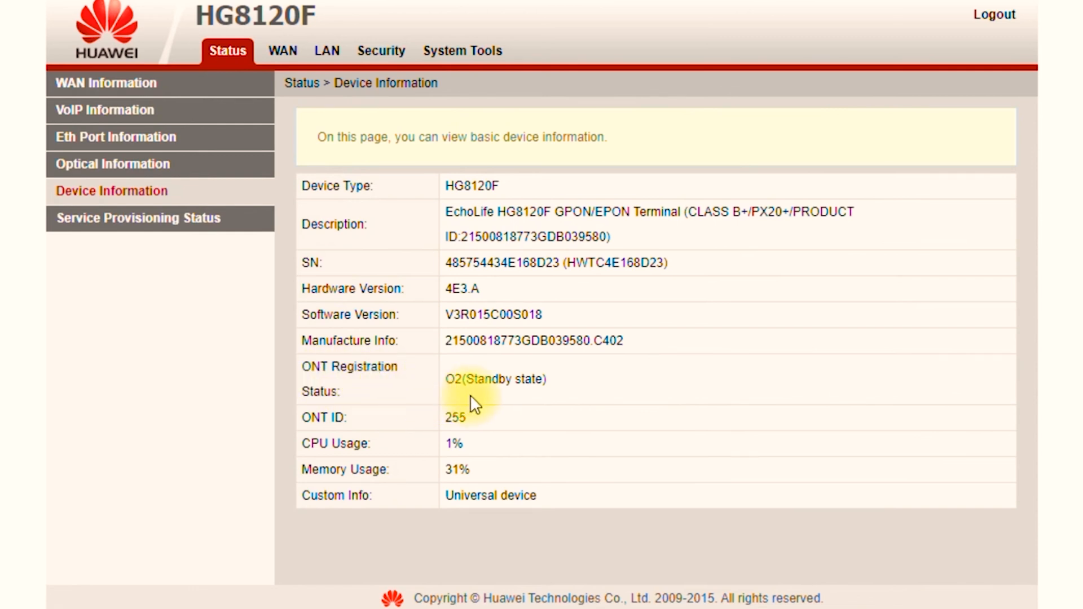
{"action": "mouse_move", "coordinate": [344, 165]}
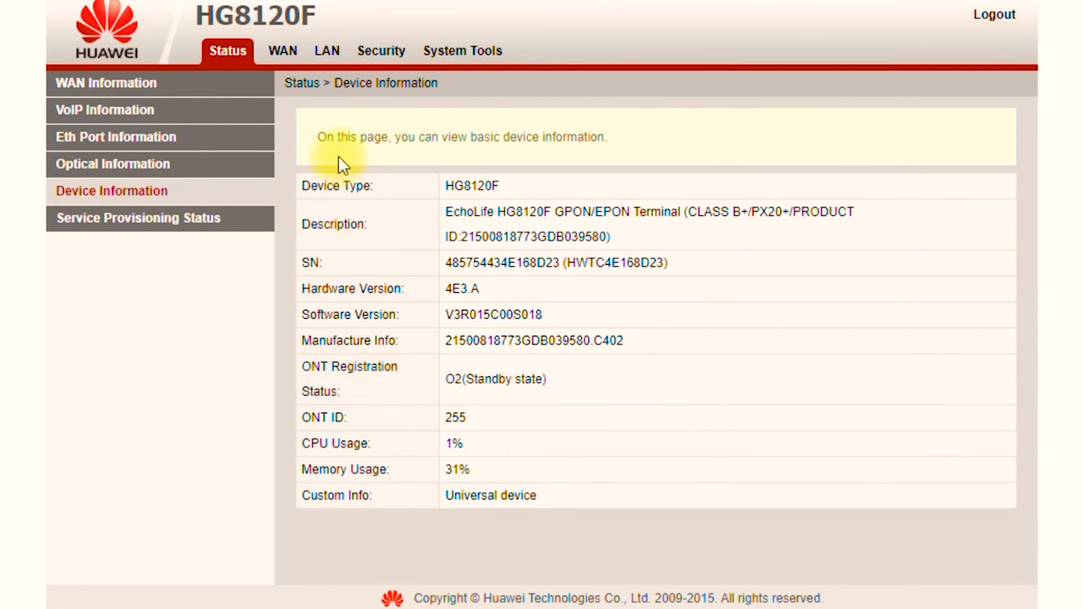
{"action": "left_click", "coordinate": [277, 51]}
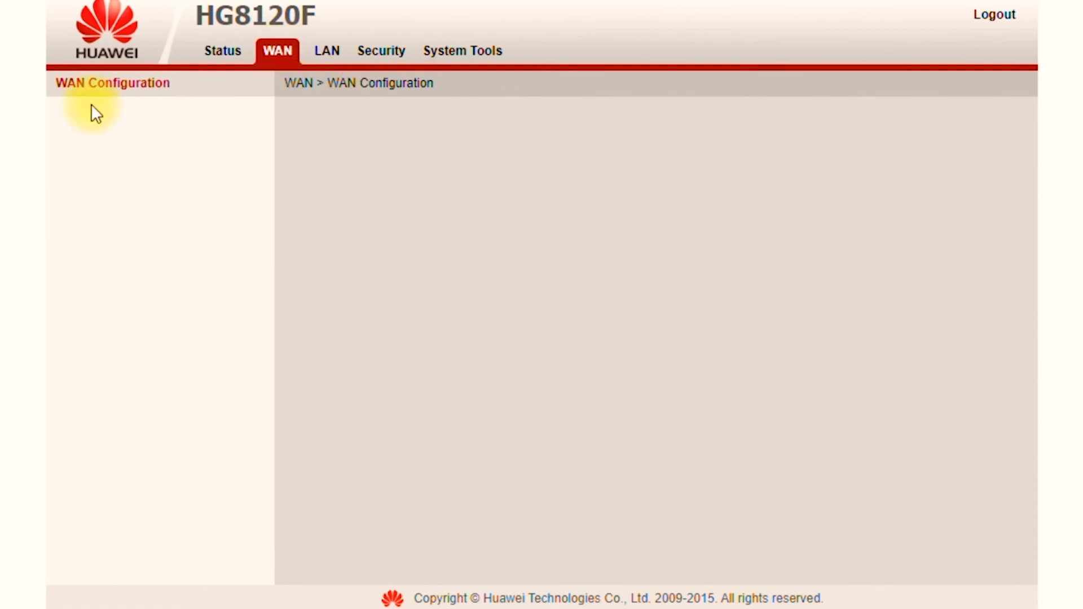
{"action": "left_click", "coordinate": [112, 82]}
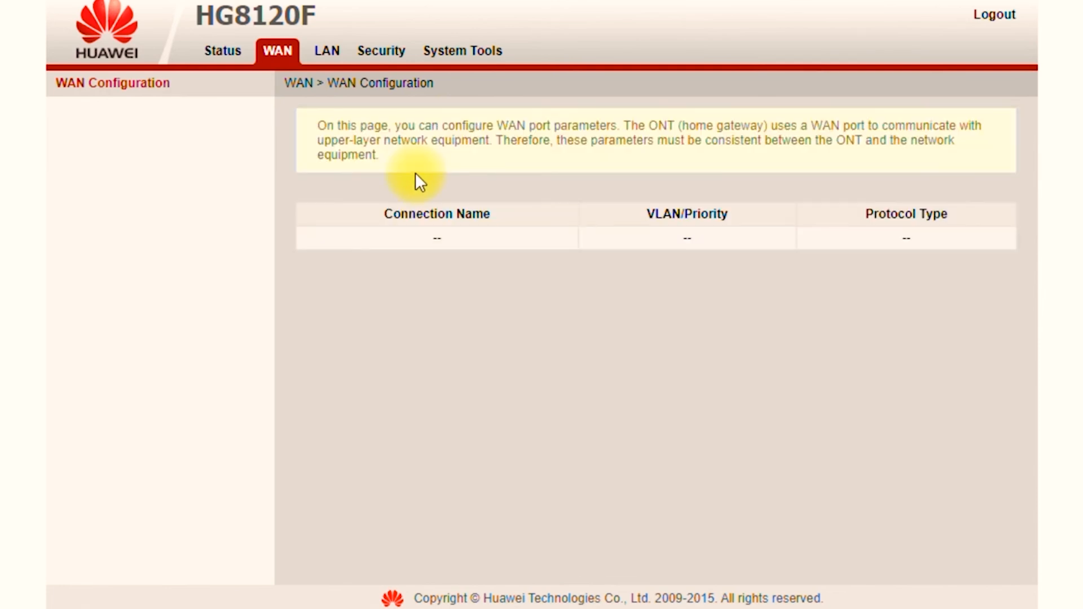
{"action": "mouse_move", "coordinate": [508, 124]}
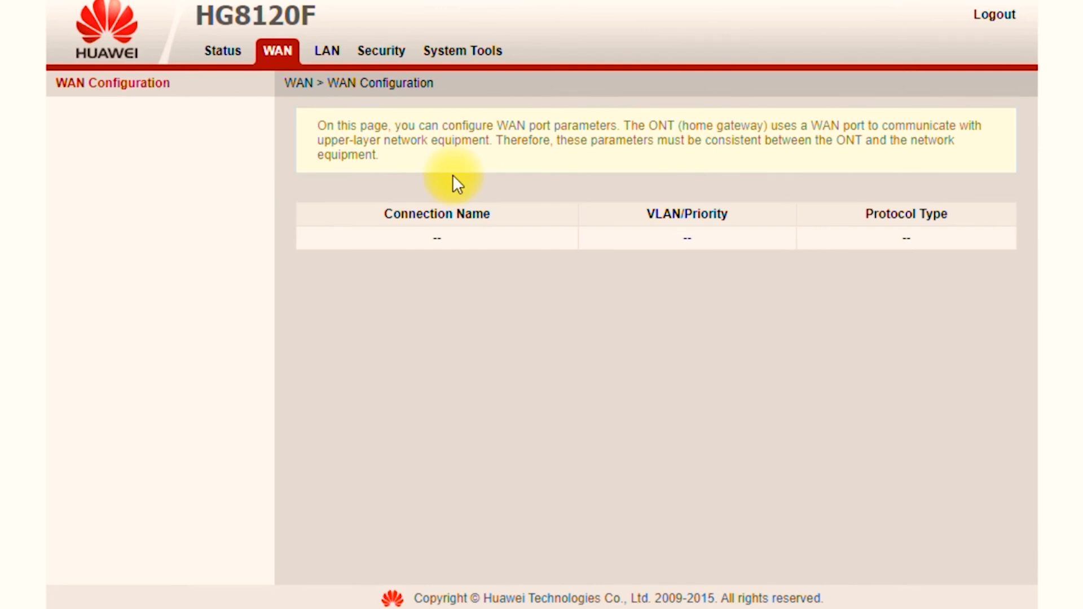
{"action": "left_click", "coordinate": [227, 50]}
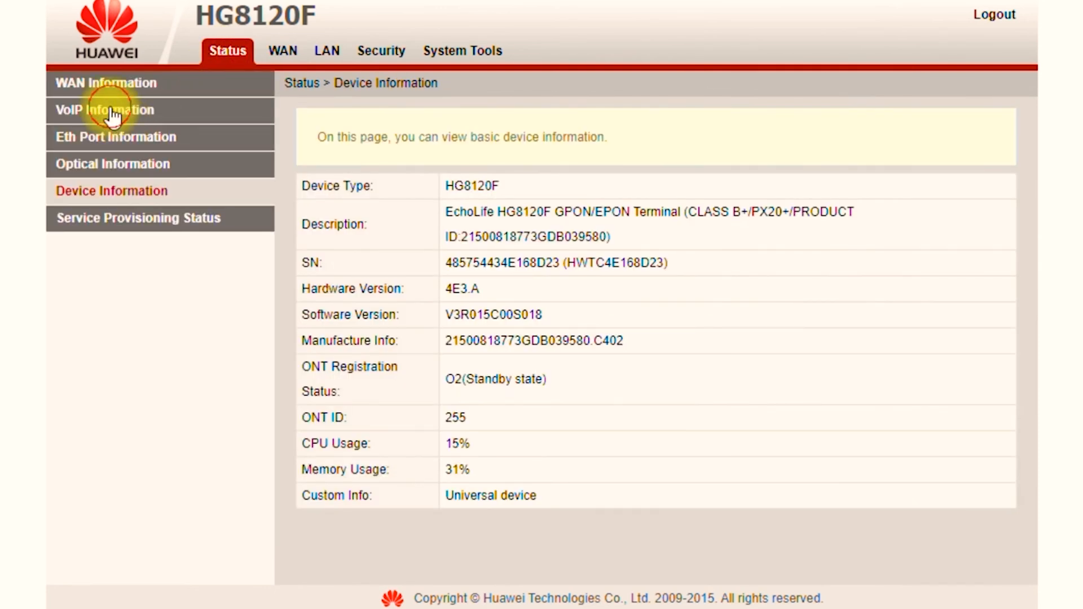
- View the VoIP, Ethernet port, optical, device information and service provisioning status pages
{"action": "left_click", "coordinate": [104, 109]}
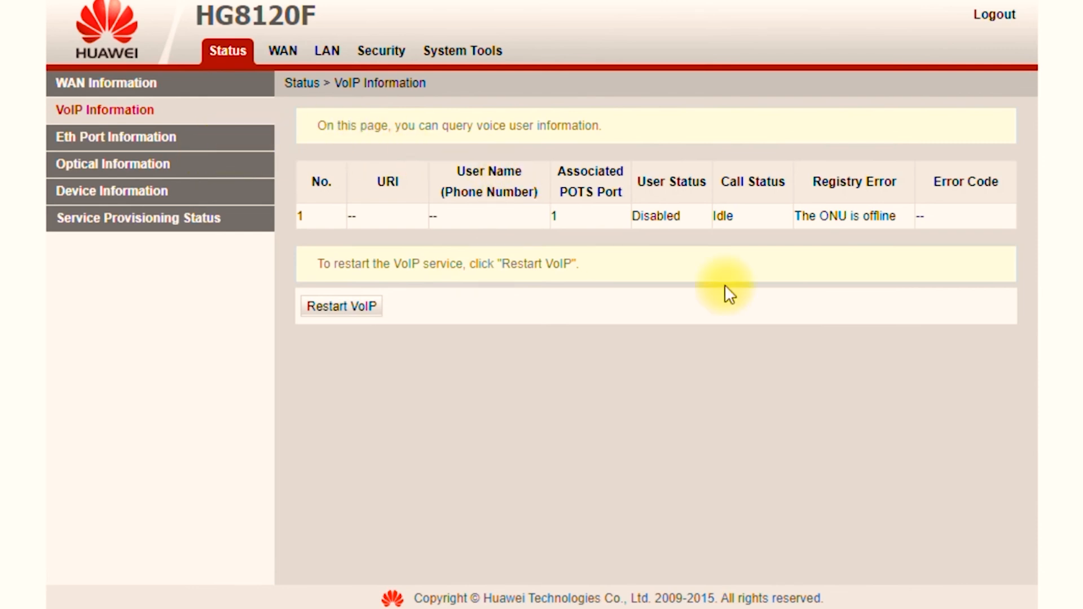
{"action": "left_click", "coordinate": [115, 137]}
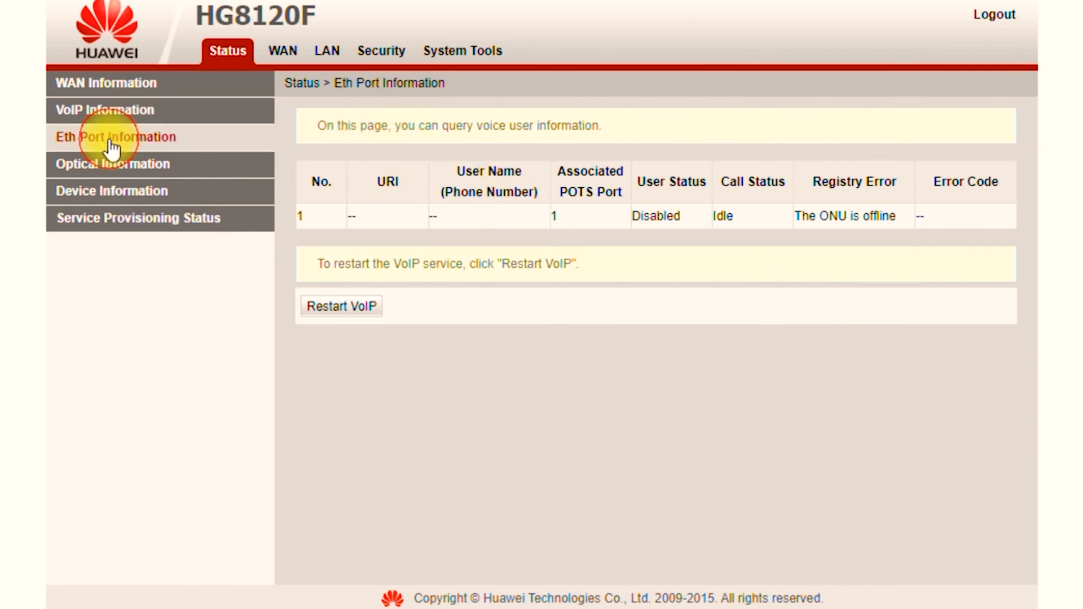
{"action": "left_click", "coordinate": [115, 137]}
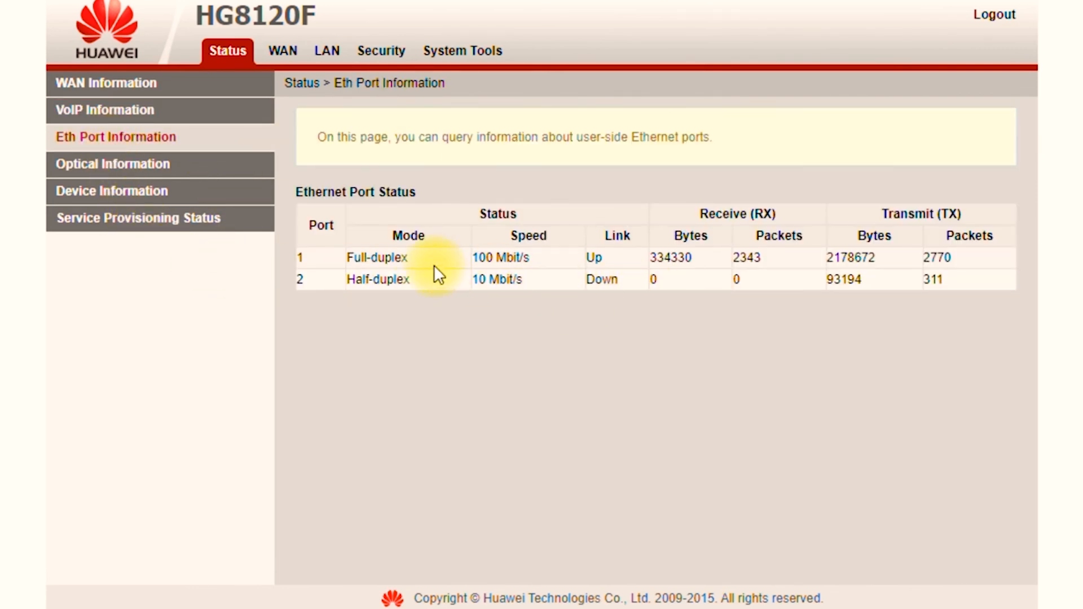
{"action": "mouse_move", "coordinate": [521, 280]}
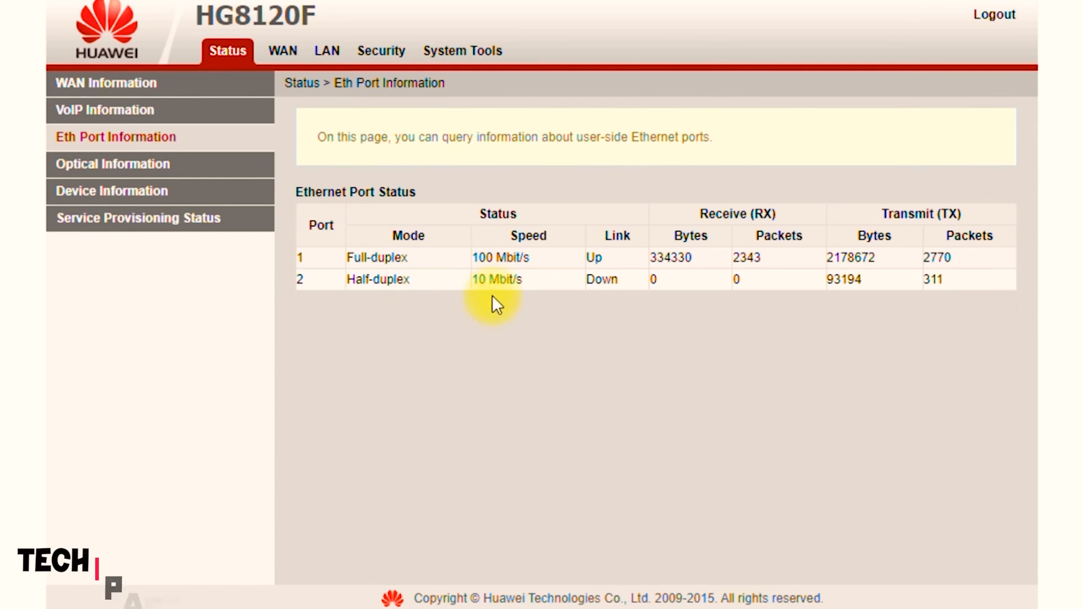
{"action": "mouse_move", "coordinate": [388, 283]}
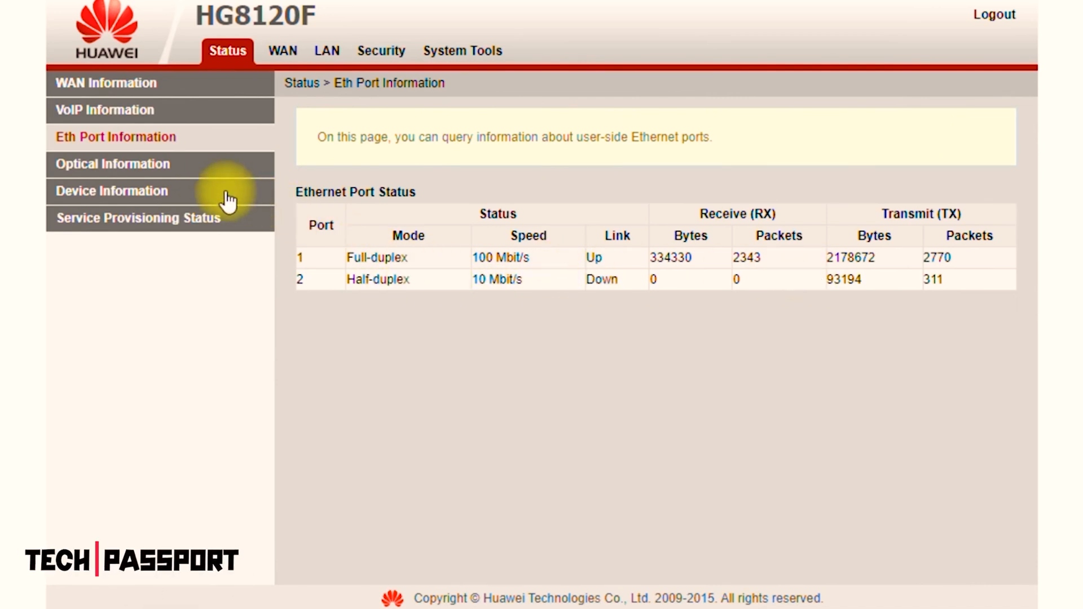
{"action": "left_click", "coordinate": [112, 163]}
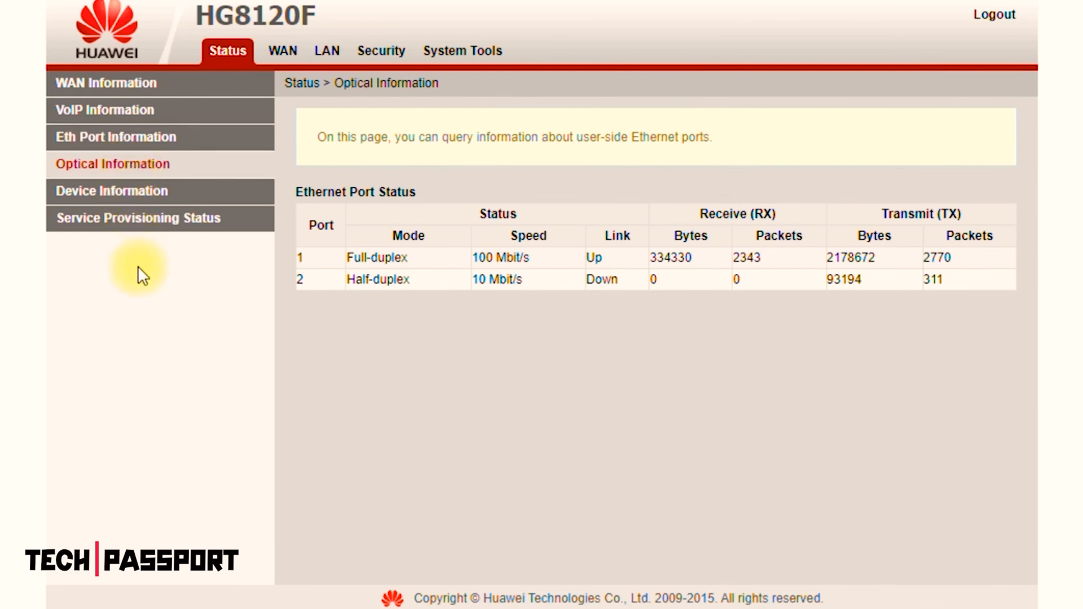
{"action": "left_click", "coordinate": [112, 164]}
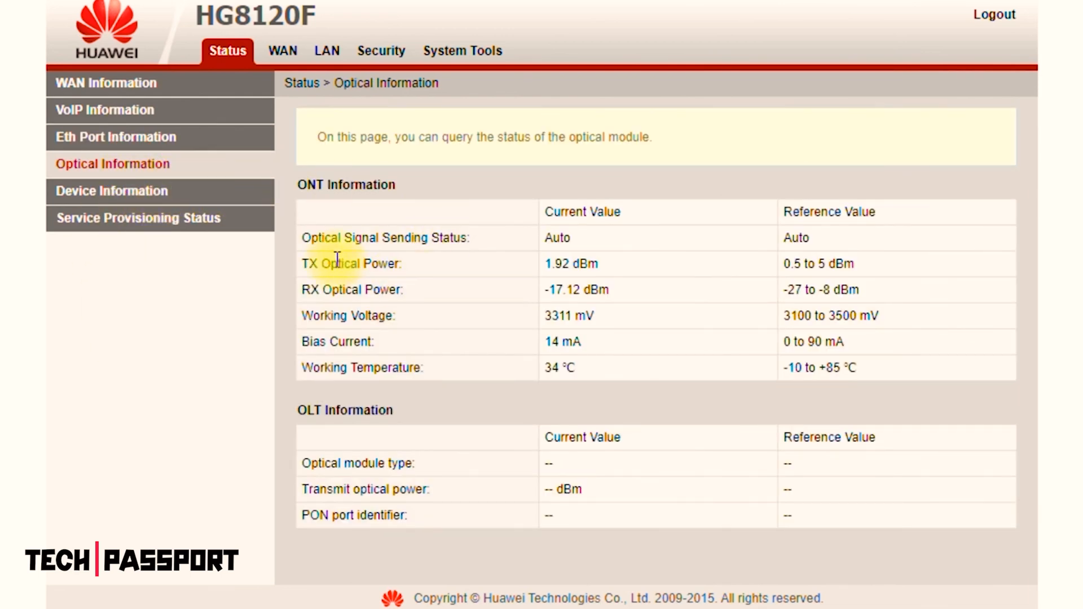
{"action": "mouse_move", "coordinate": [380, 289]}
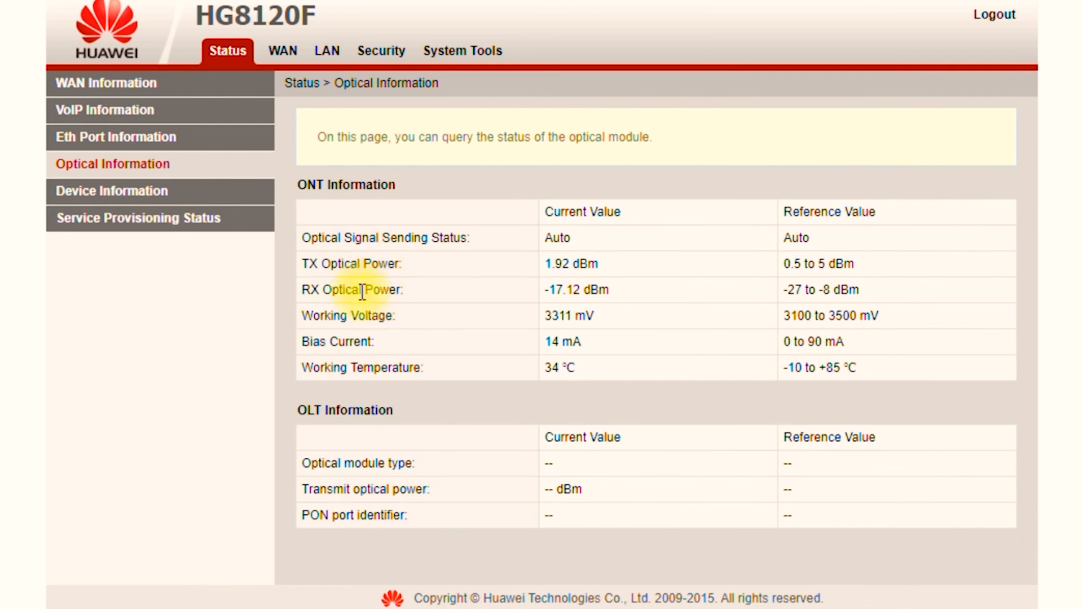
{"action": "mouse_move", "coordinate": [569, 337]}
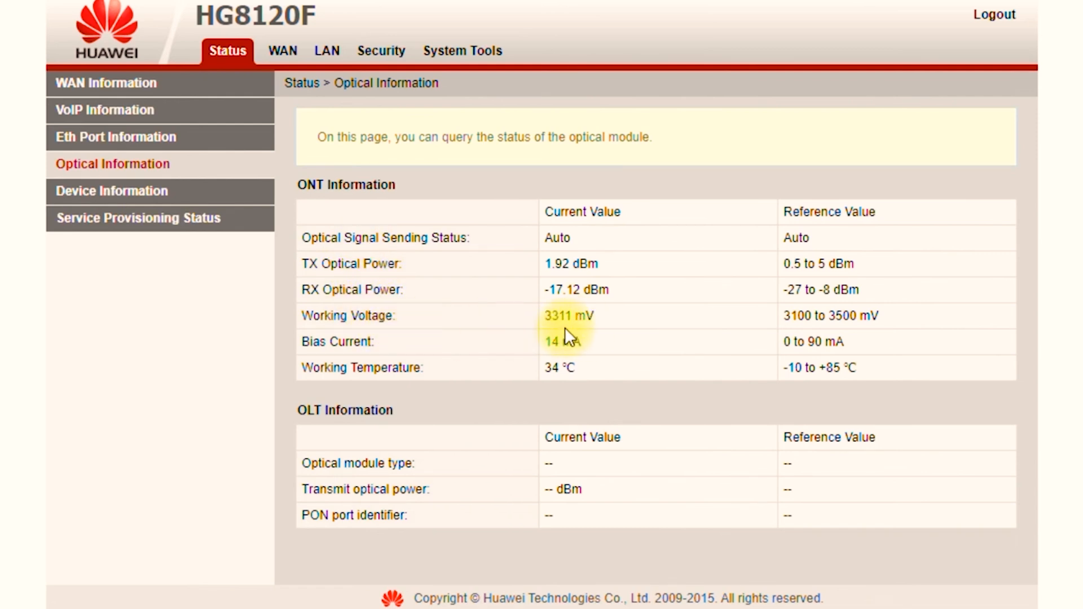
{"action": "mouse_move", "coordinate": [444, 287]}
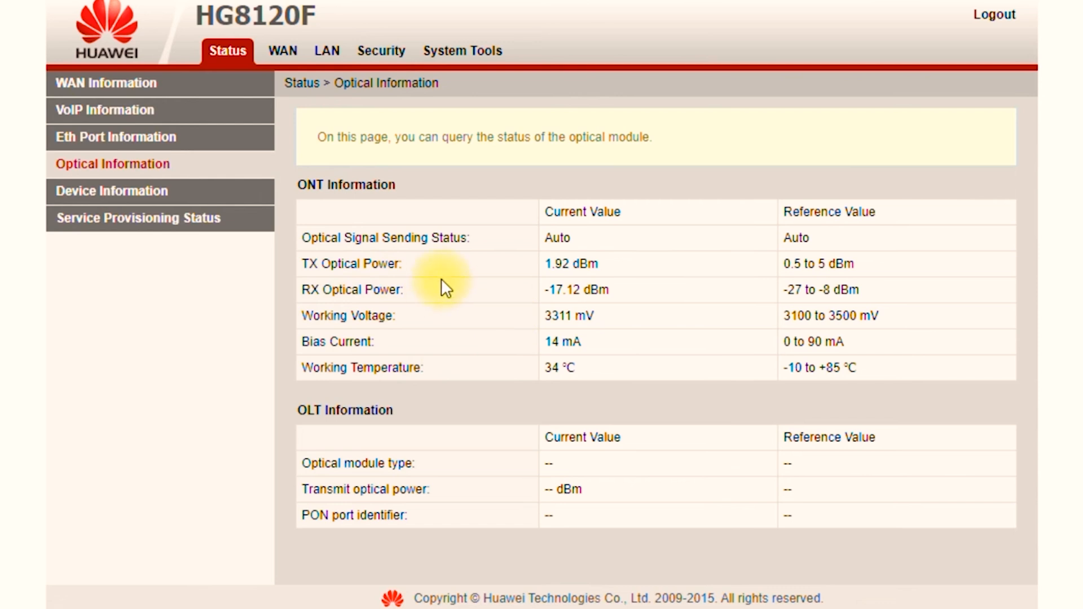
{"action": "mouse_move", "coordinate": [728, 401]}
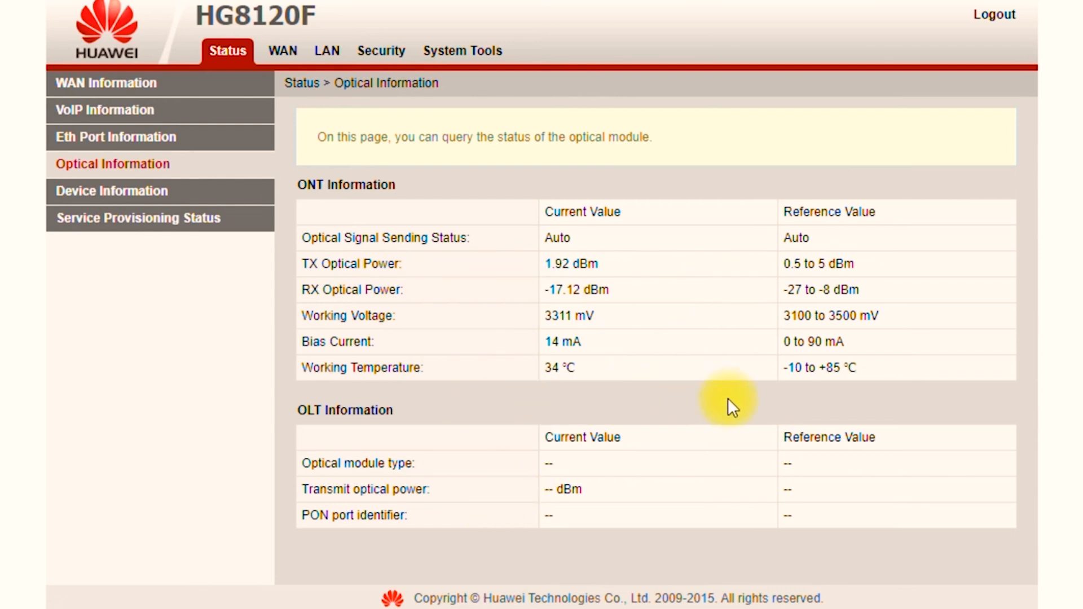
{"action": "mouse_move", "coordinate": [467, 358]}
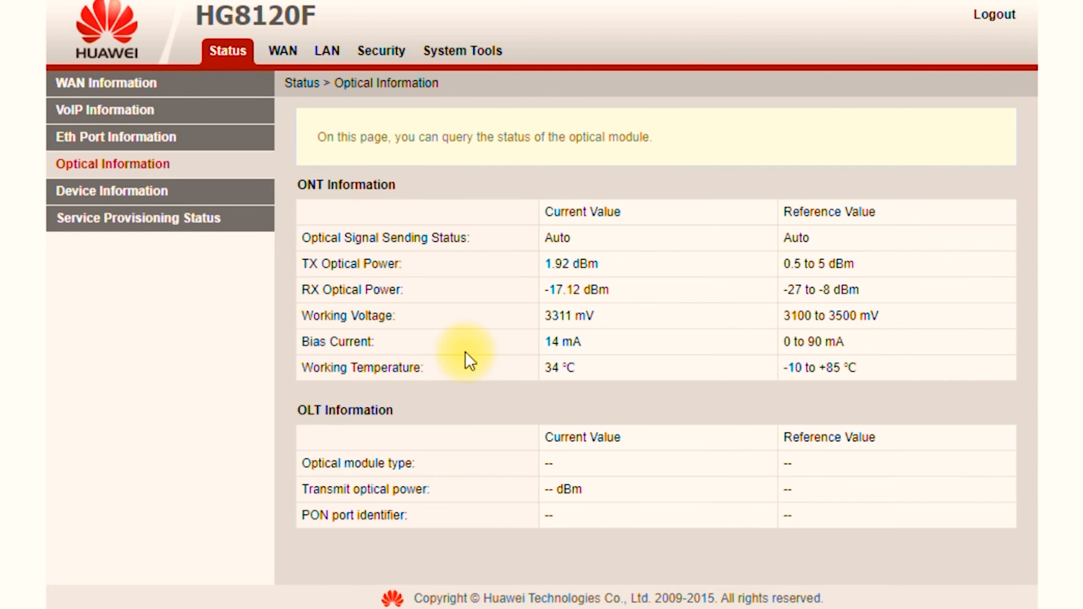
{"action": "left_click", "coordinate": [112, 191]}
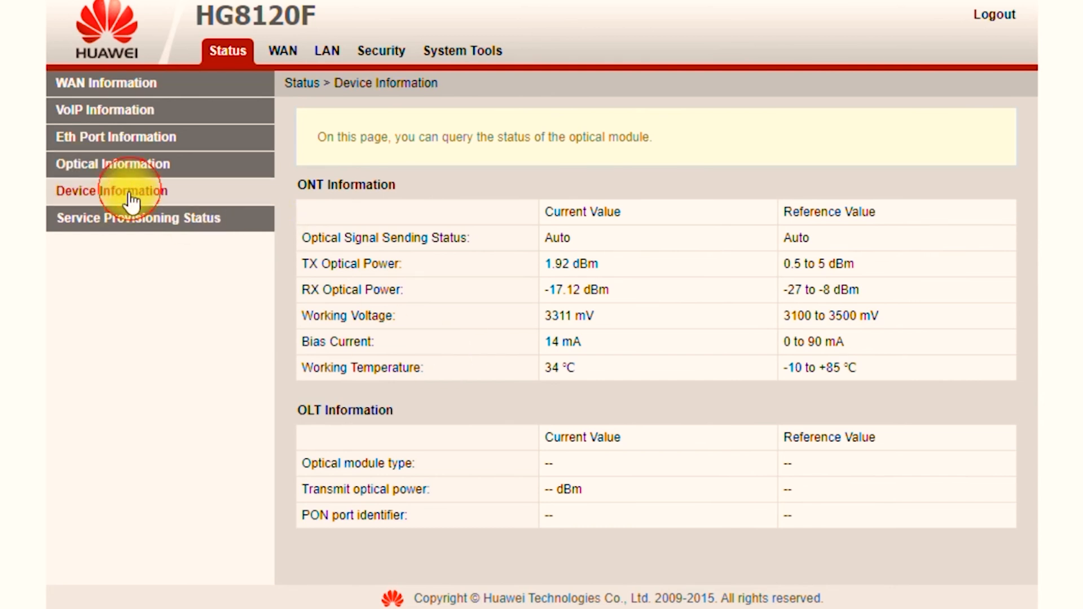
{"action": "left_click", "coordinate": [111, 191]}
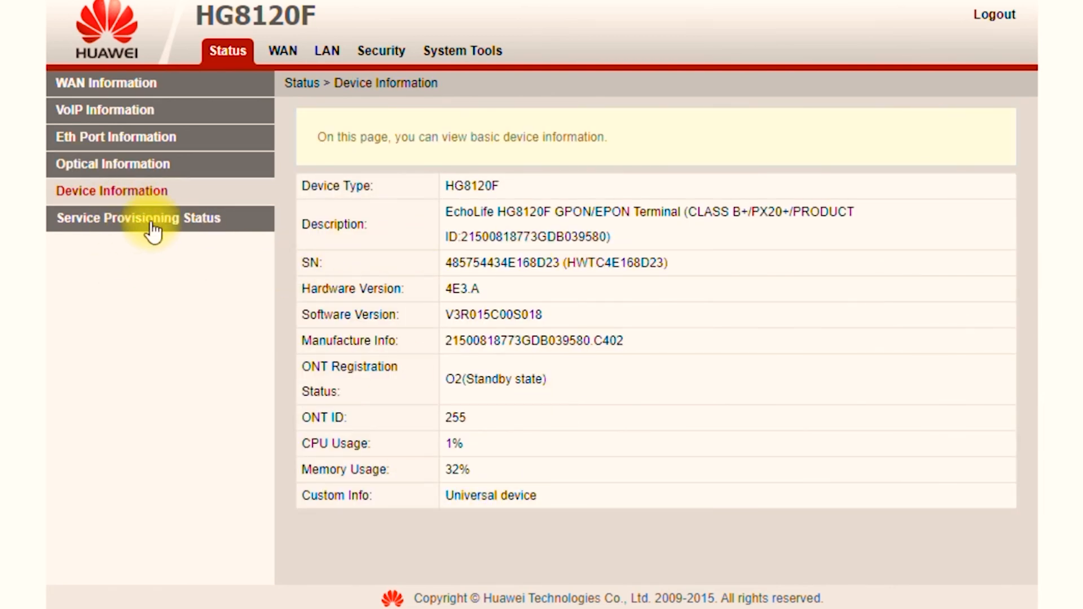
{"action": "left_click", "coordinate": [137, 218]}
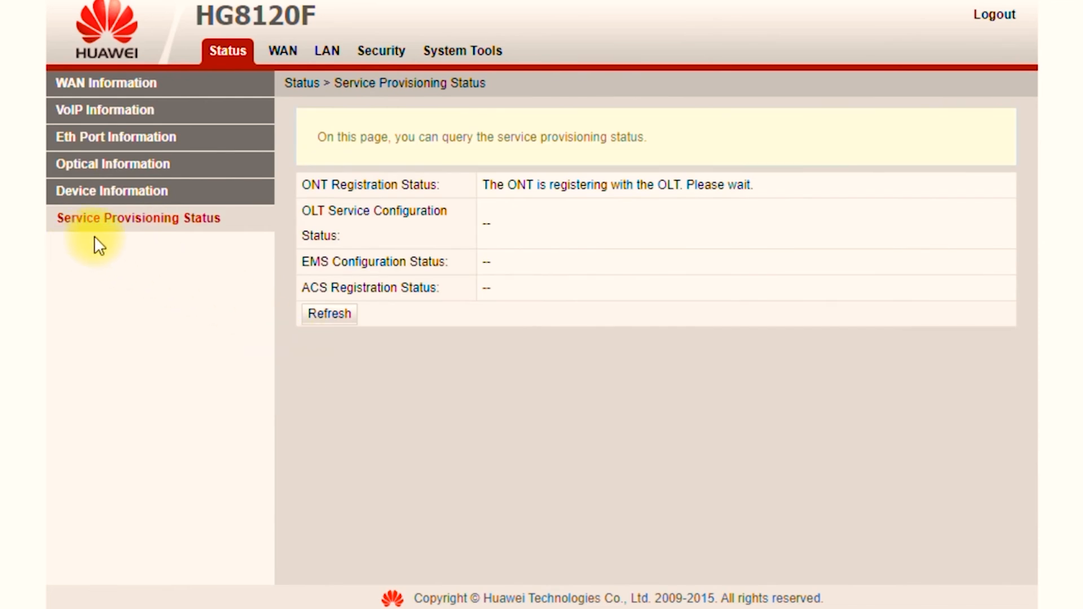
- View the LAN host address settings without changing them
{"action": "left_click", "coordinate": [279, 51]}
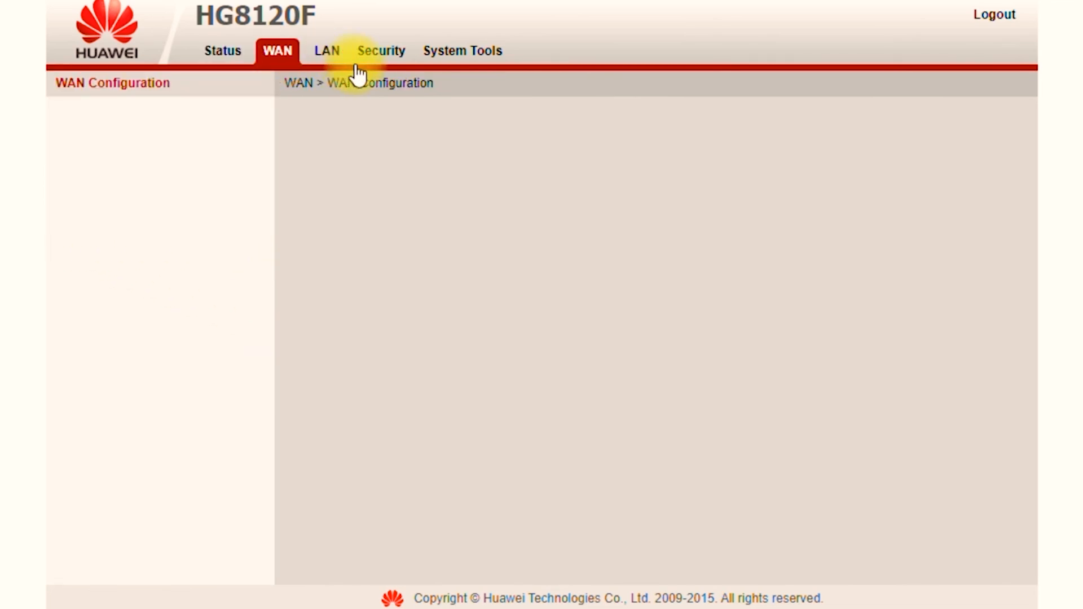
{"action": "left_click", "coordinate": [321, 51]}
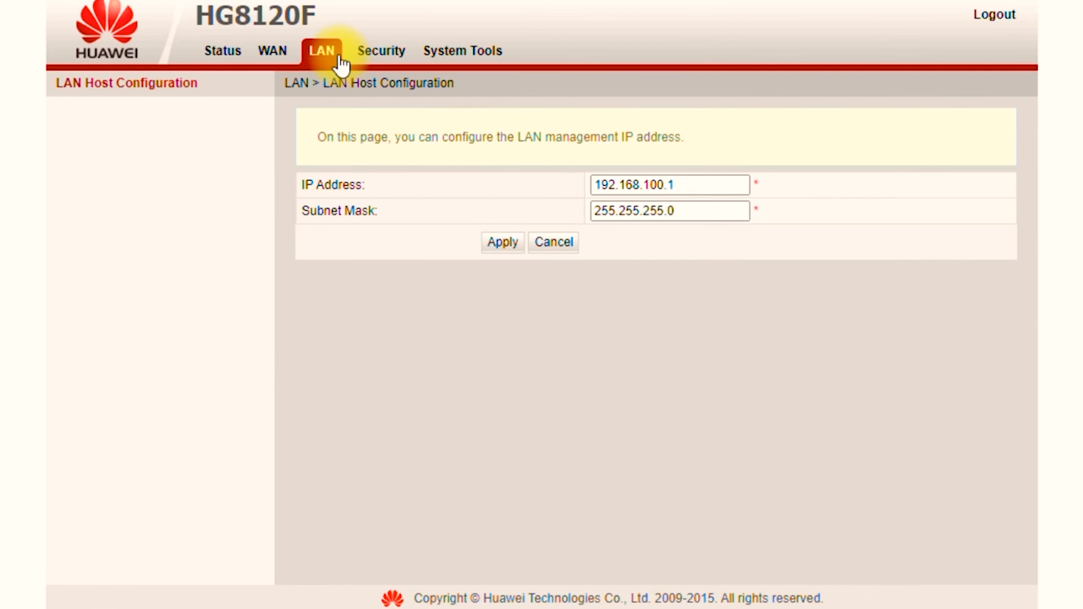
{"action": "left_click", "coordinate": [669, 211]}
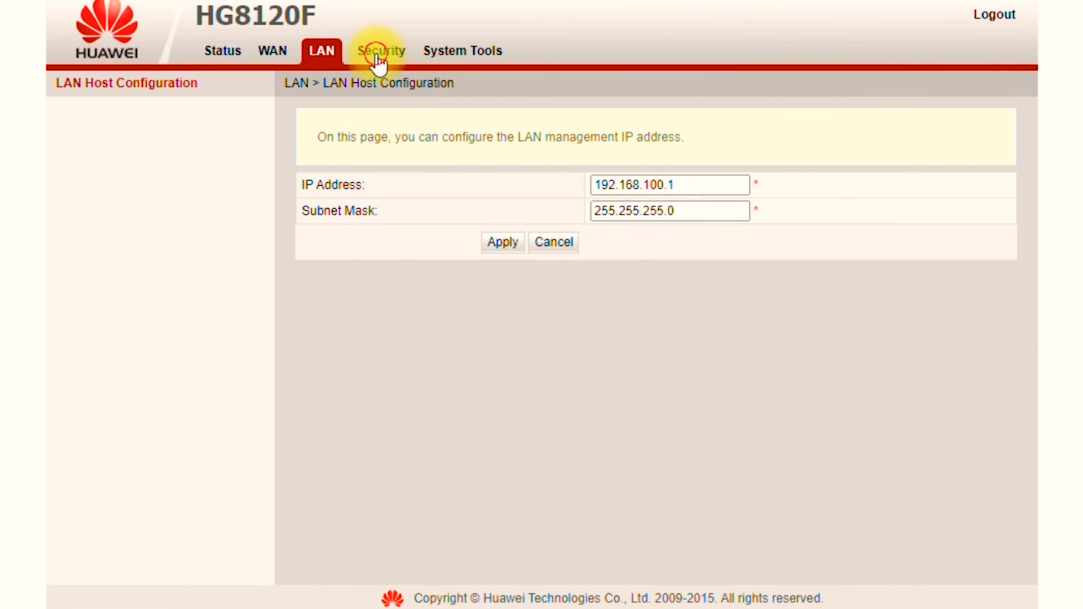
- Review the Security section's MAC filter and DoS attack prevention pages
{"action": "left_click", "coordinate": [379, 51]}
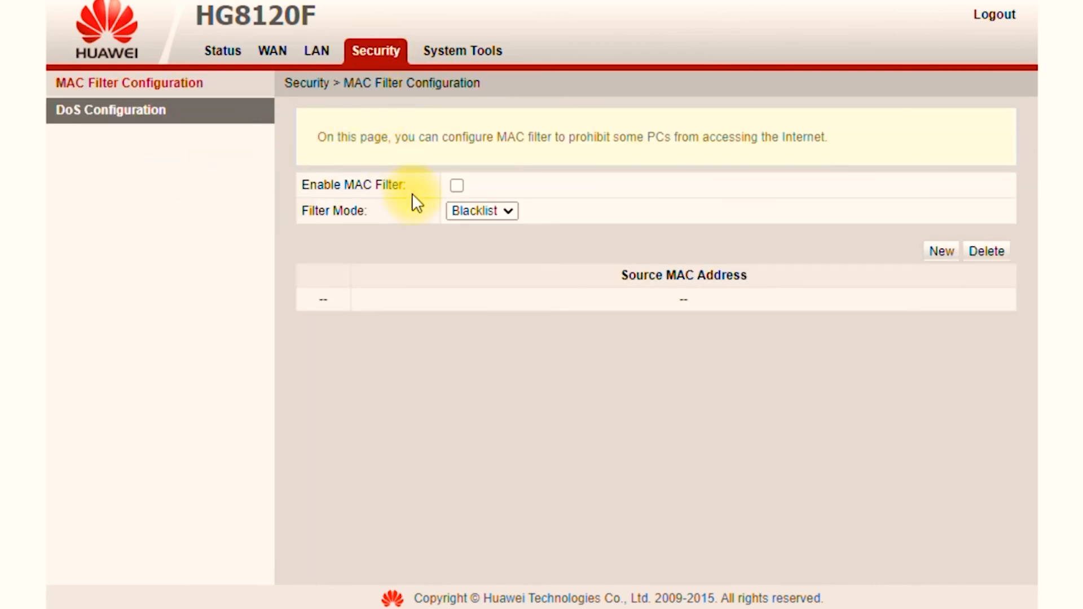
{"action": "left_click", "coordinate": [456, 185]}
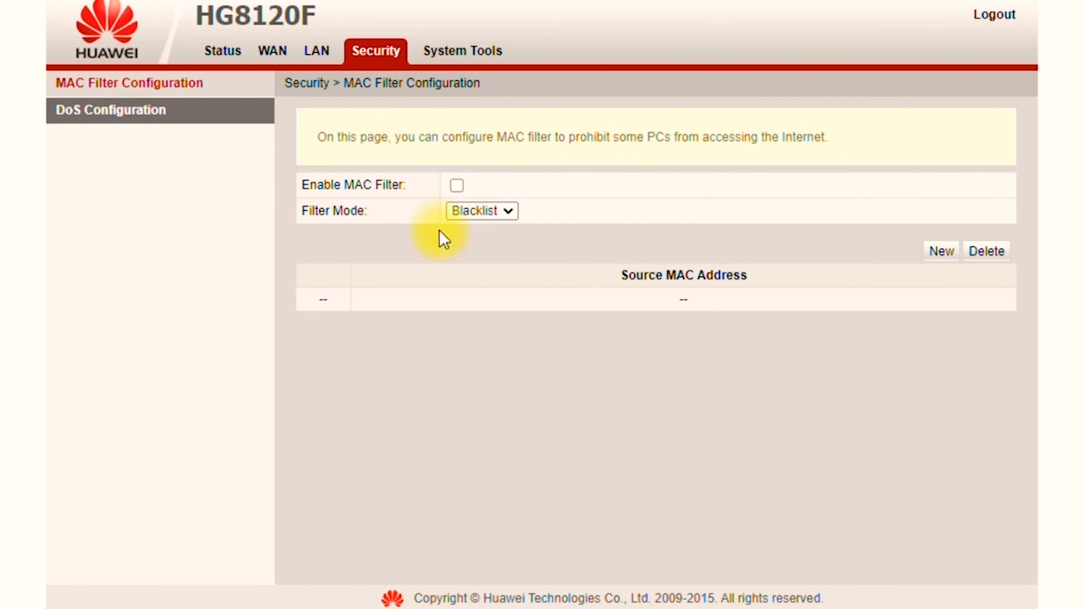
{"action": "left_click", "coordinate": [110, 109]}
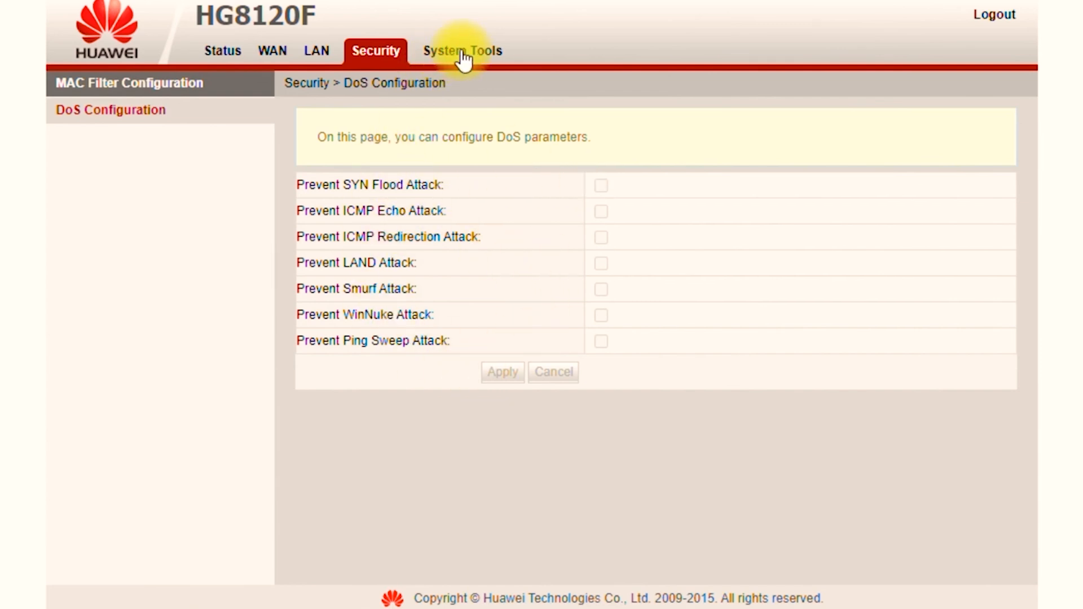
- Browse System Tools' reboot, configuration file, restore defaults and maintenance test pages
{"action": "left_click", "coordinate": [462, 50]}
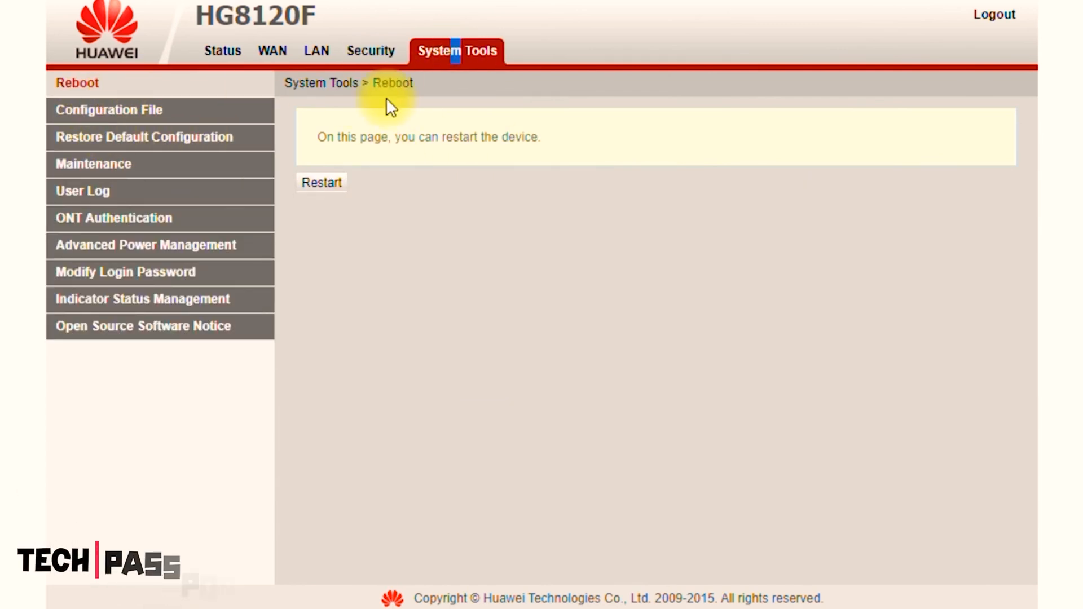
{"action": "left_click", "coordinate": [108, 109]}
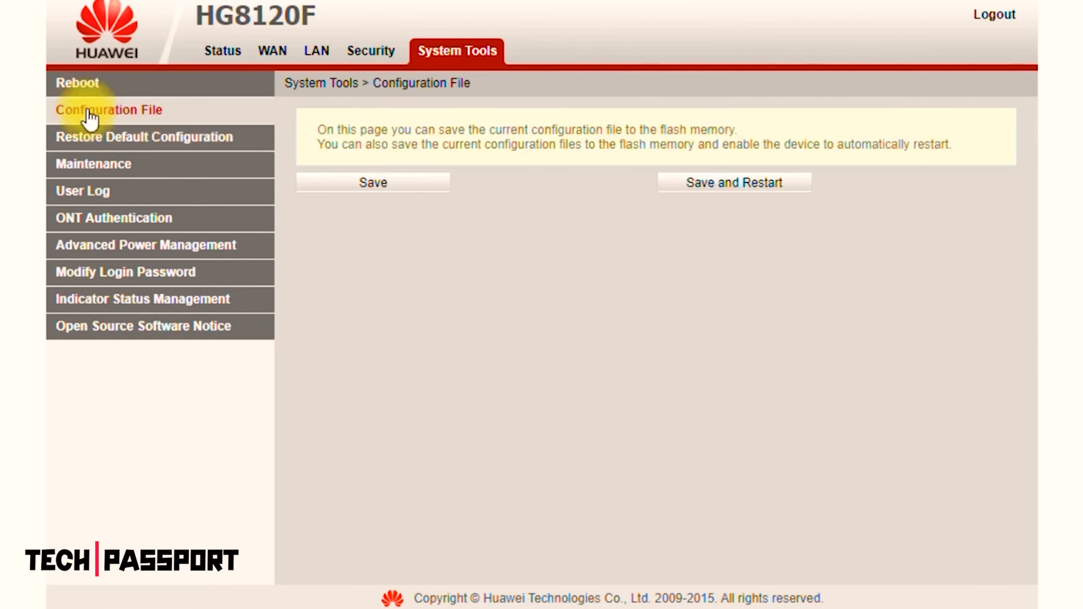
{"action": "mouse_move", "coordinate": [117, 145]}
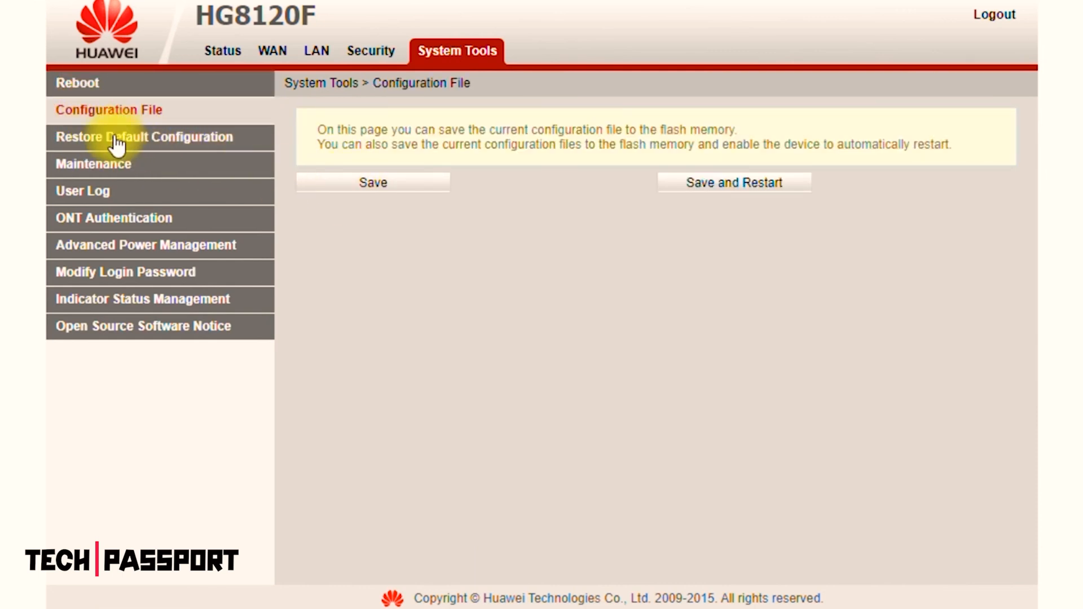
{"action": "left_click", "coordinate": [93, 164]}
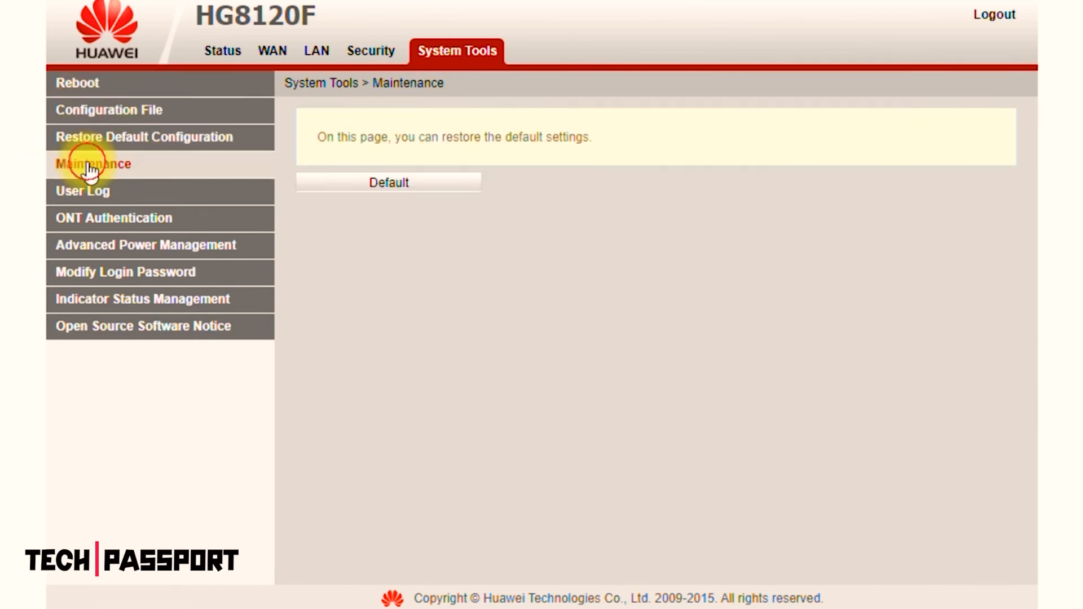
{"action": "left_click", "coordinate": [93, 163]}
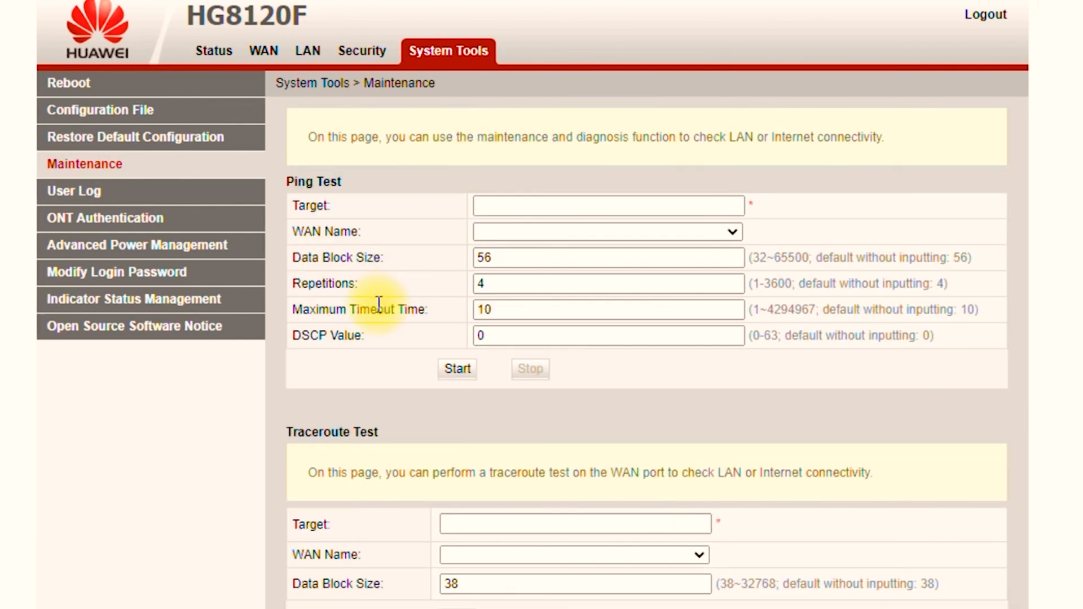
{"action": "scroll", "scroll_direction": "down", "scroll_amount": 3}
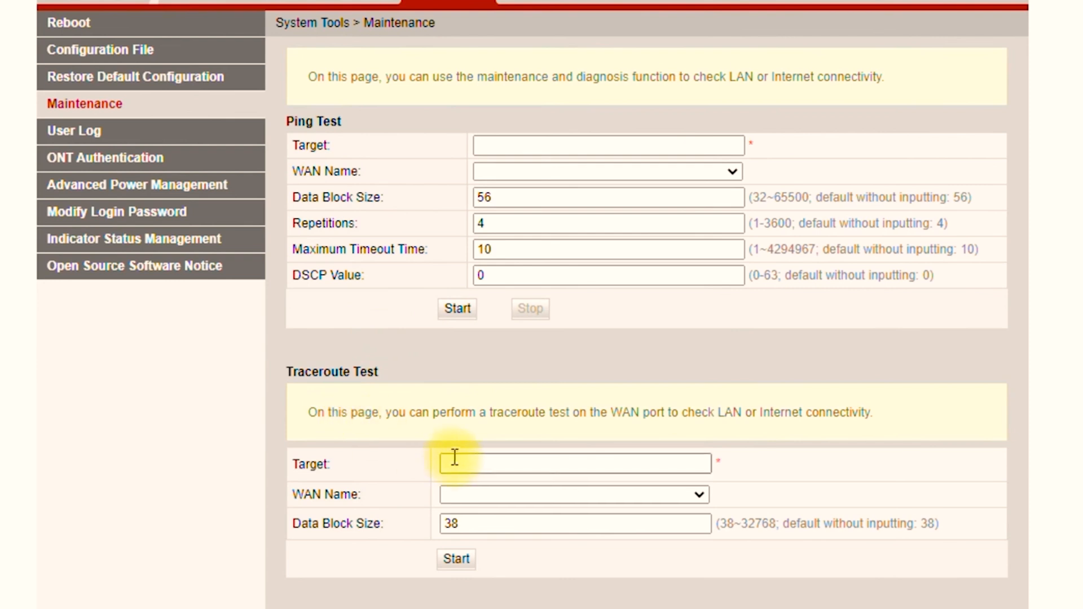
{"action": "mouse_move", "coordinate": [82, 130]}
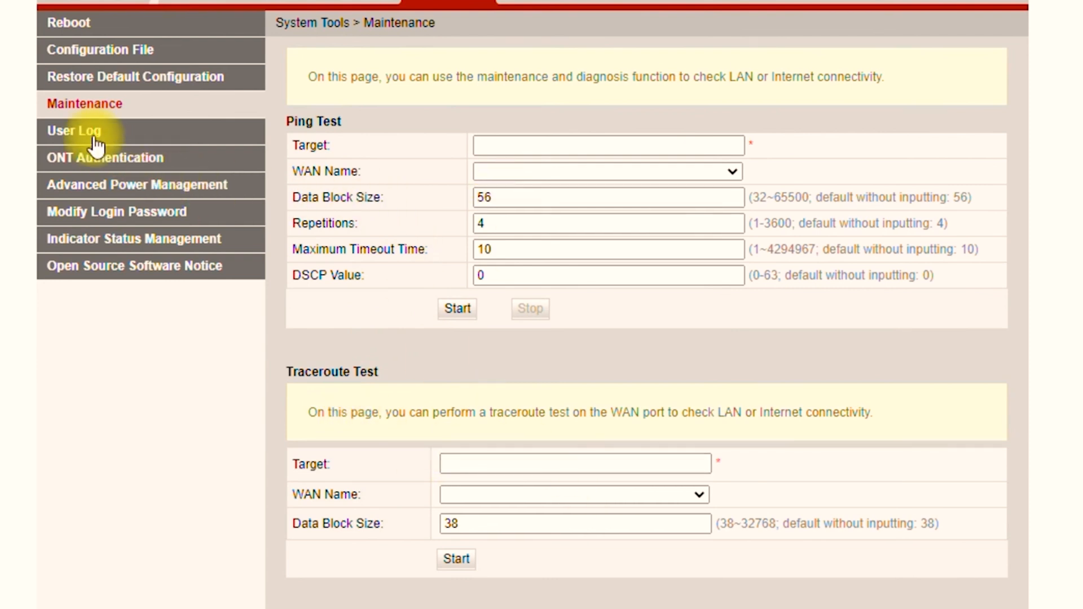
- View the user log, ONT authentication and energy saving settings pages
{"action": "left_click", "coordinate": [73, 131]}
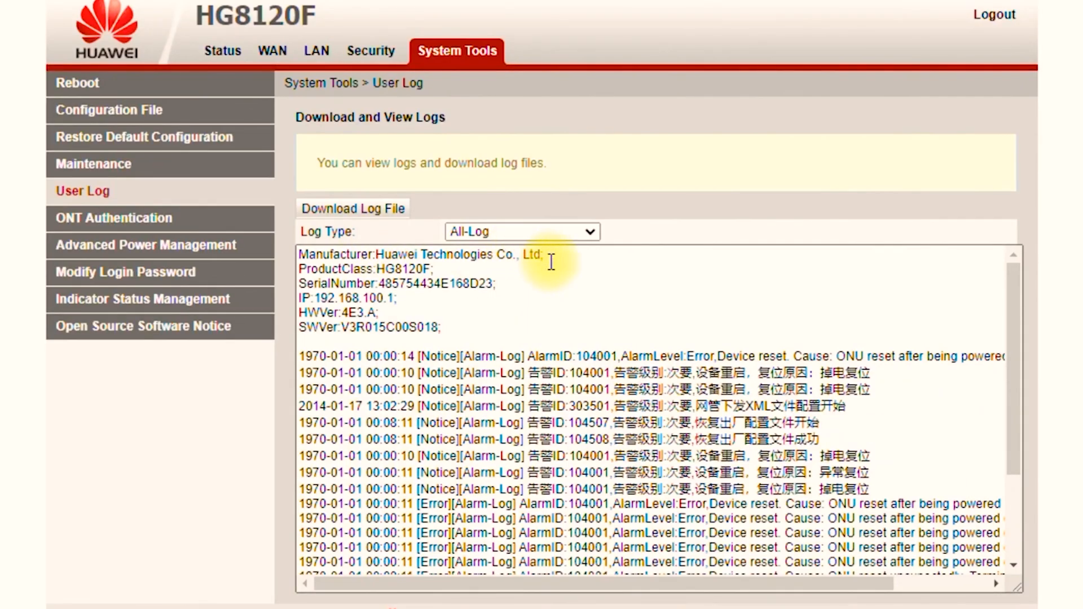
{"action": "mouse_move", "coordinate": [891, 234]}
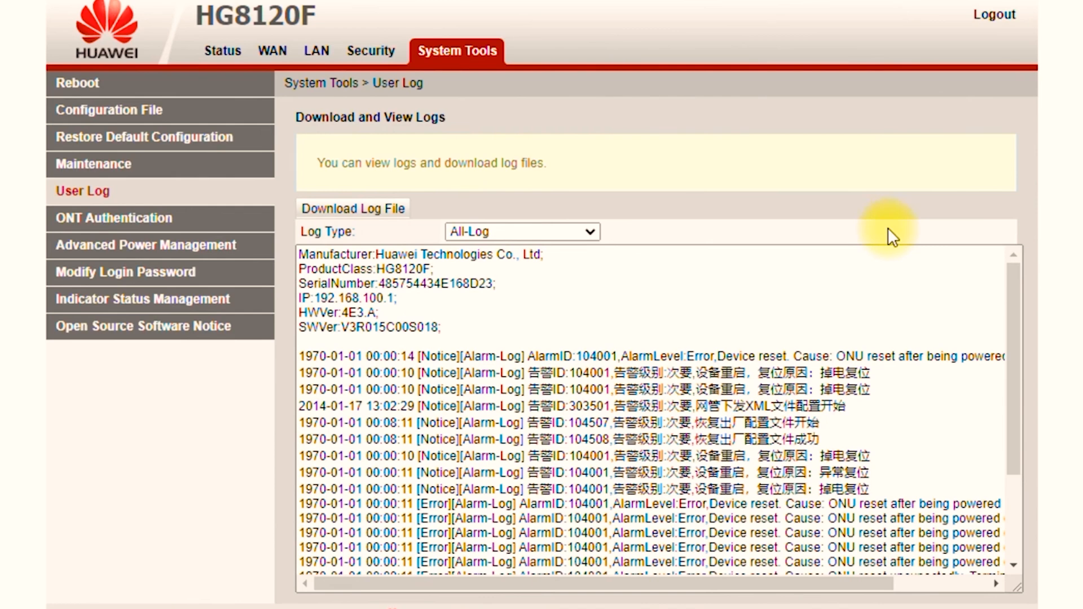
{"action": "scroll", "scroll_direction": "down", "scroll_amount": 3}
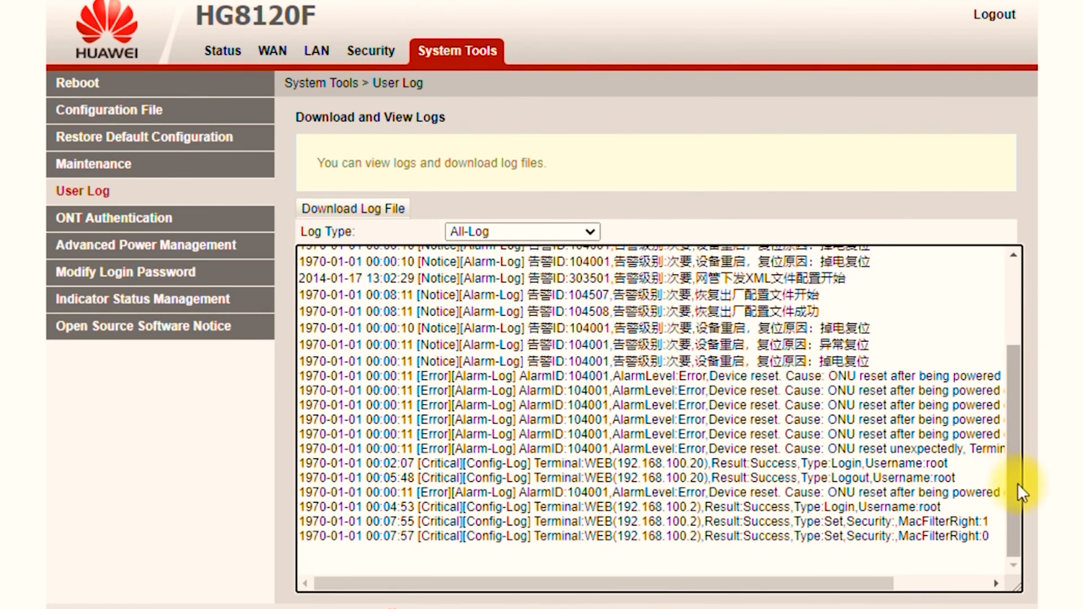
{"action": "left_click", "coordinate": [113, 218]}
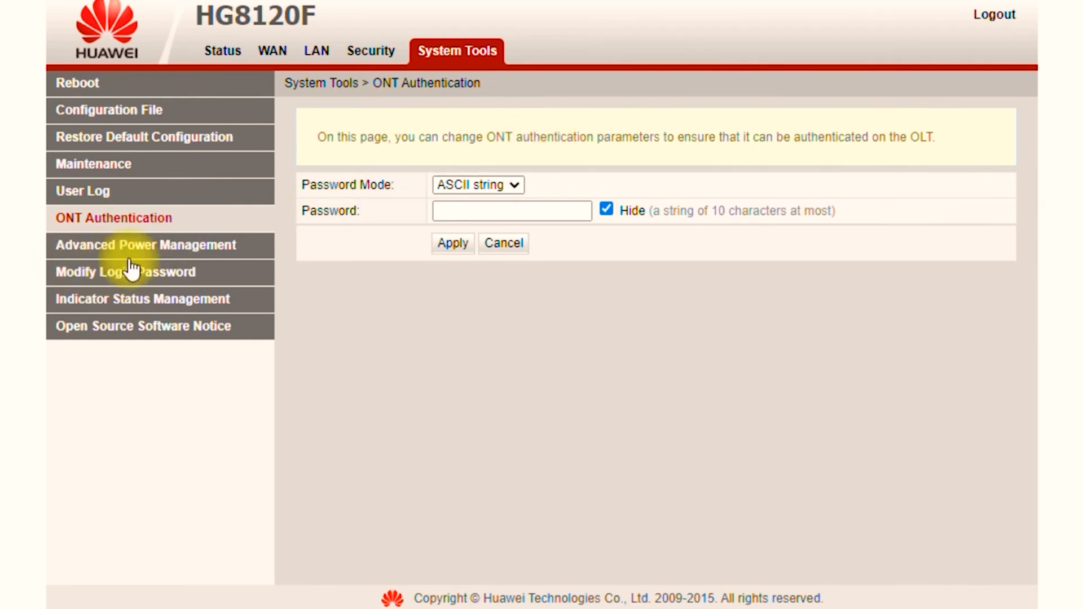
{"action": "left_click", "coordinate": [145, 245]}
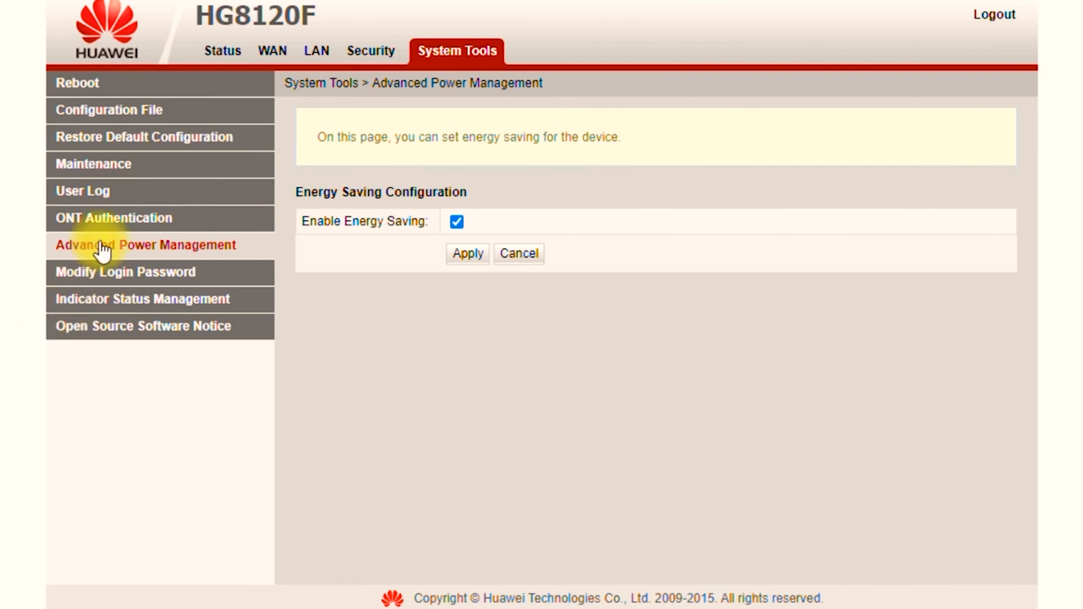
- View the login password change form, indicator light switch setting and open source software notice
{"action": "left_click", "coordinate": [126, 272]}
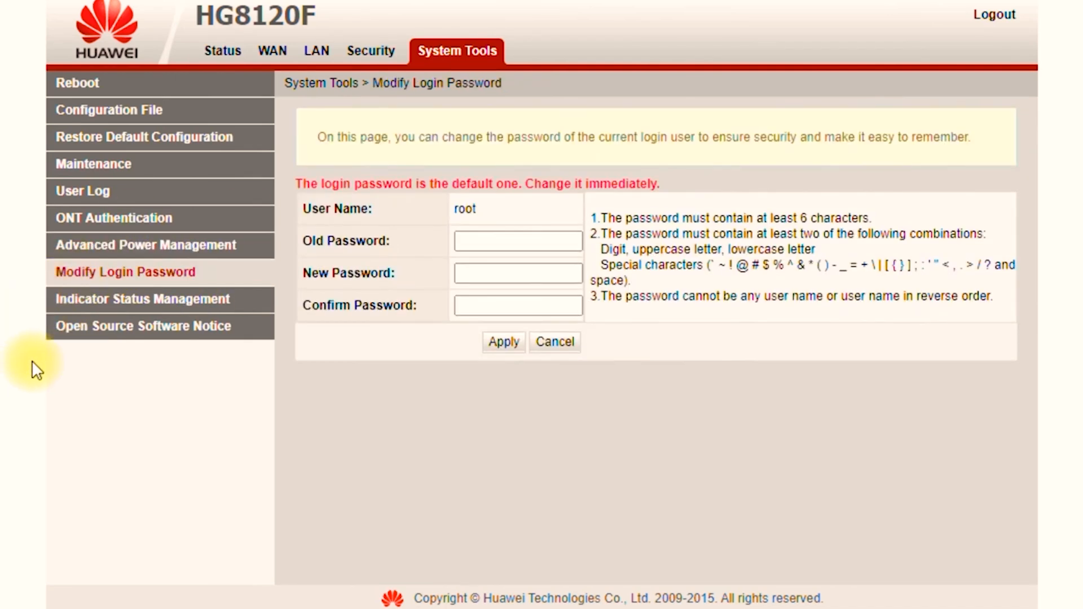
{"action": "mouse_move", "coordinate": [403, 217]}
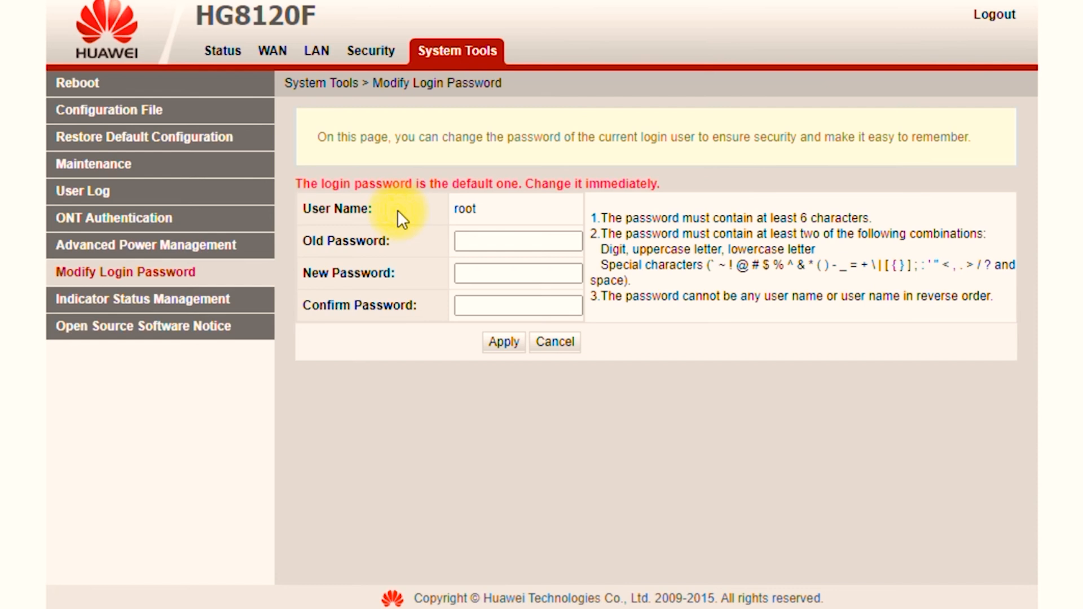
{"action": "mouse_move", "coordinate": [120, 303]}
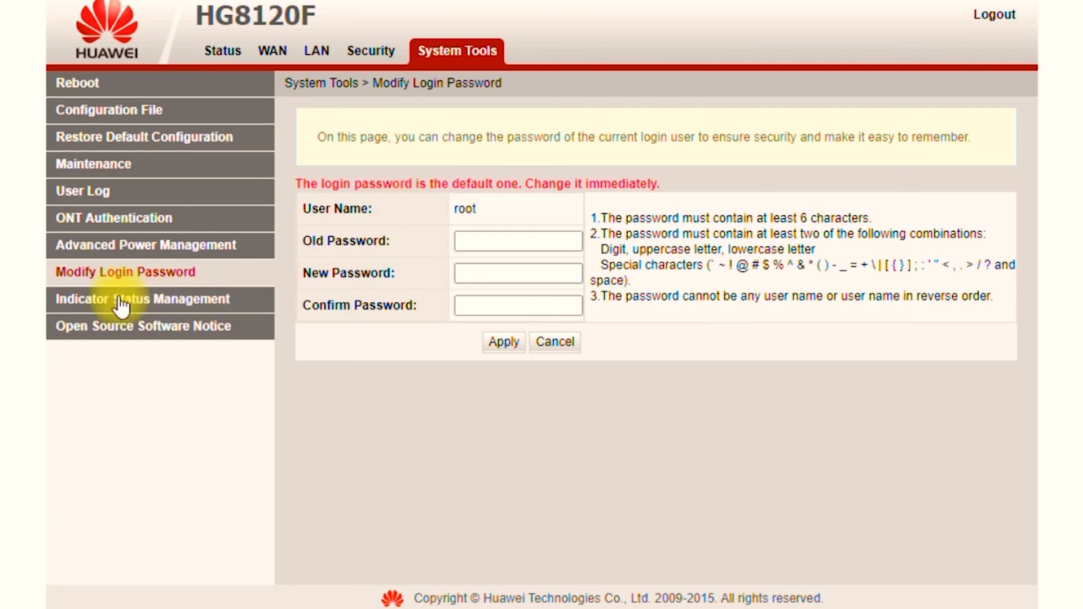
{"action": "left_click", "coordinate": [142, 298]}
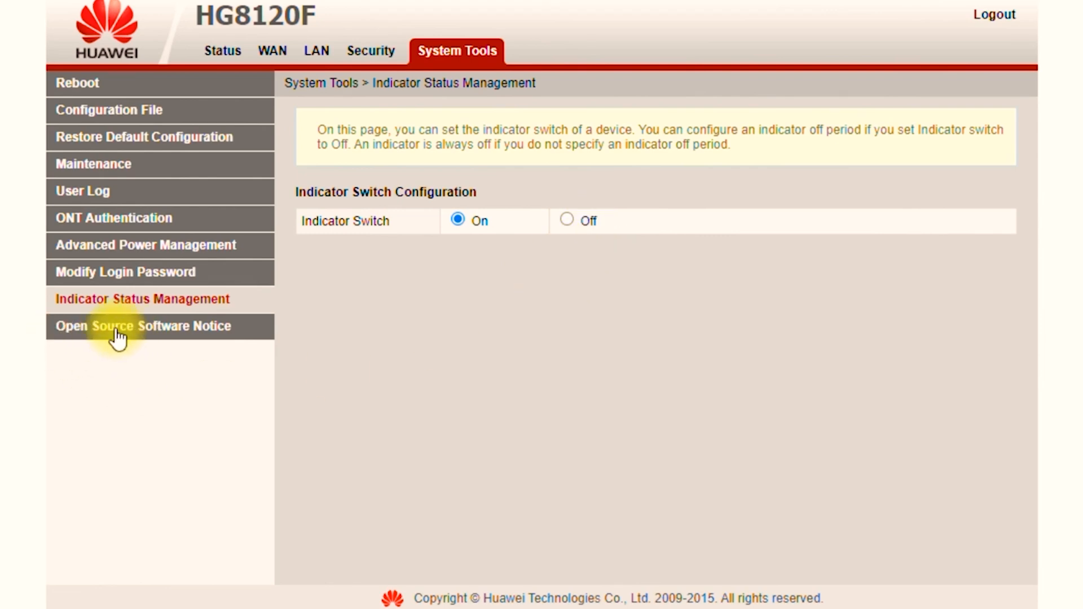
{"action": "left_click", "coordinate": [143, 326]}
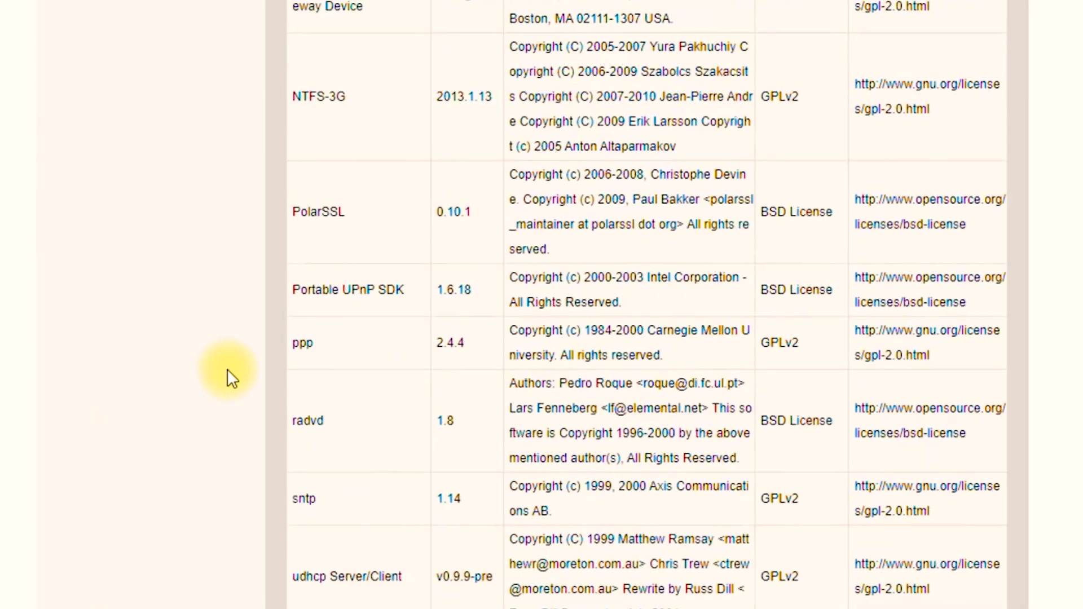
{"action": "scroll", "scroll_direction": "up", "scroll_amount": 3}
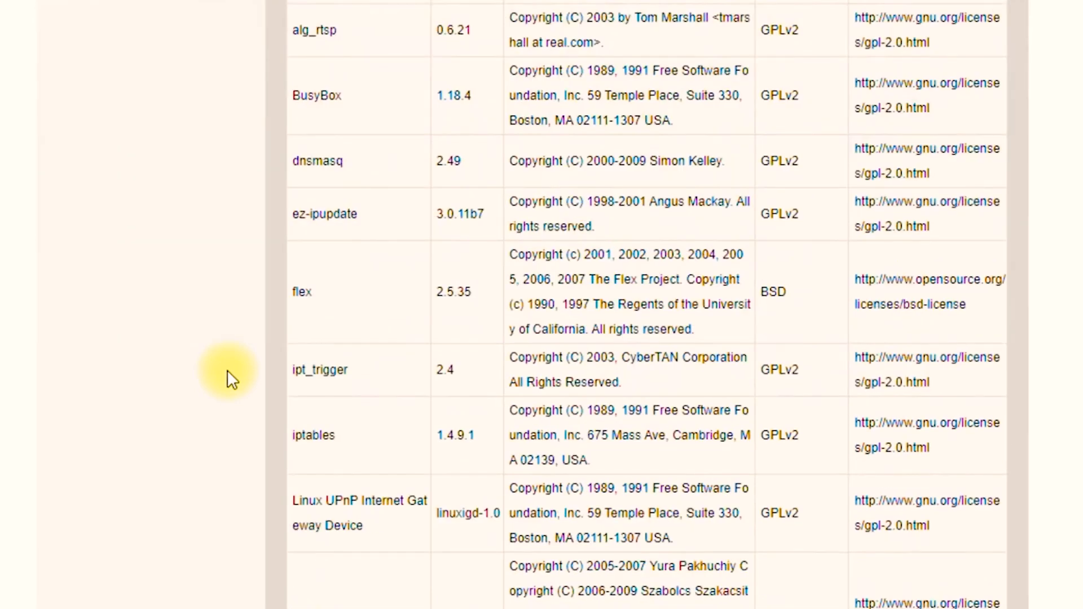
{"action": "scroll", "scroll_direction": "up", "scroll_amount": 3}
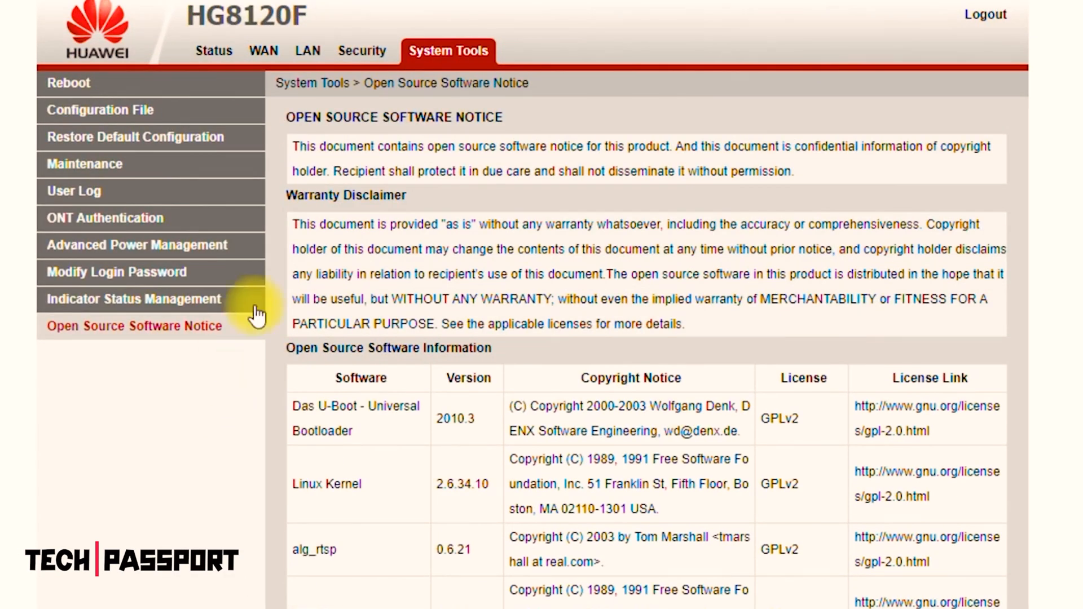
{"action": "mouse_move", "coordinate": [280, 306]}
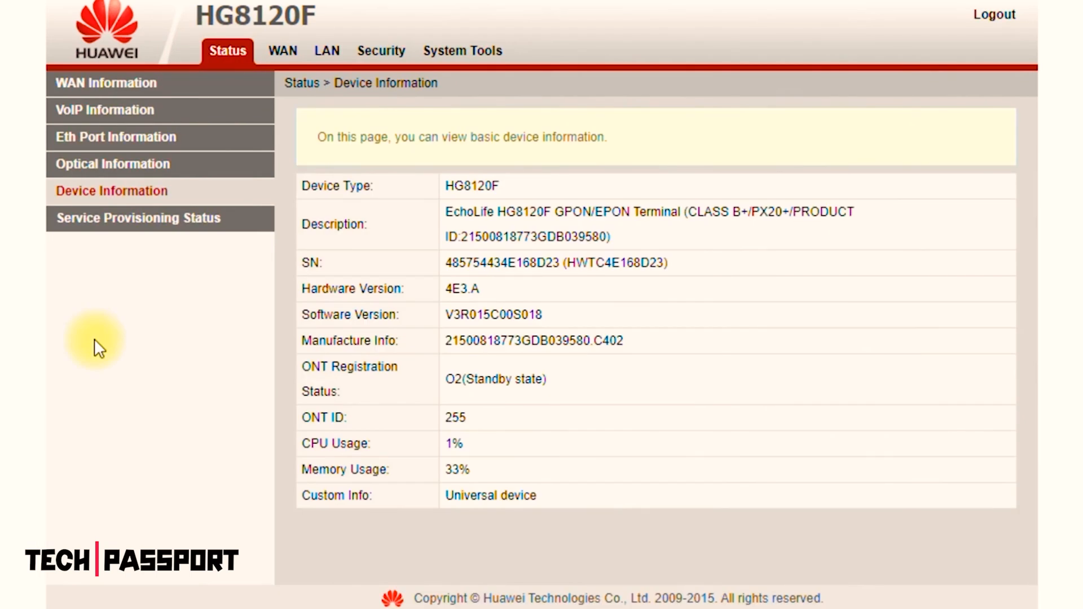
- Revisit the WAN, VoIP, Ethernet port, optical and basic device information status pages
{"action": "left_click", "coordinate": [106, 82]}
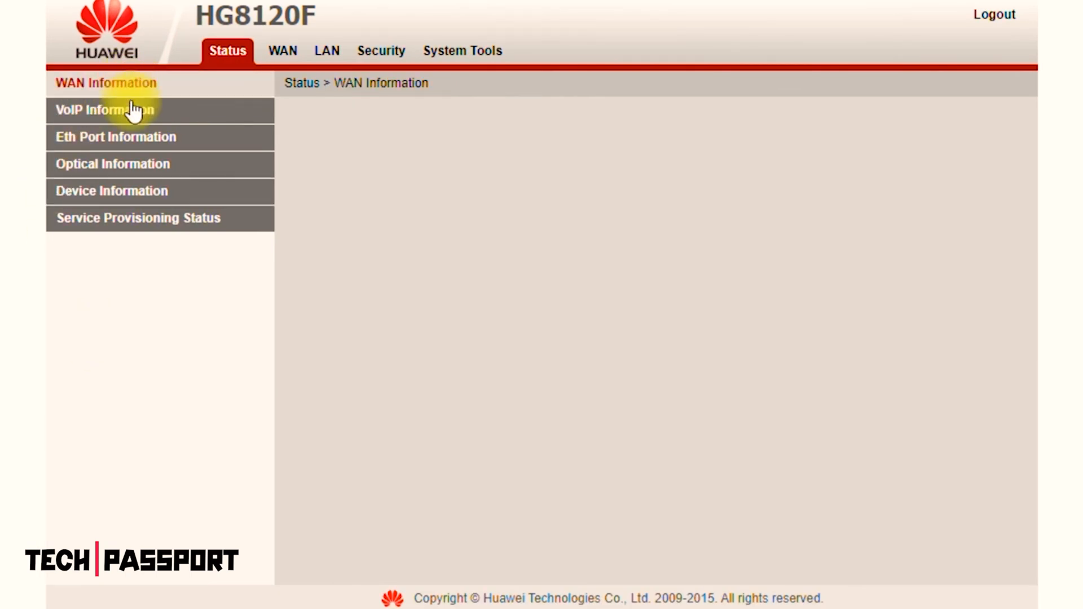
{"action": "left_click", "coordinate": [105, 110]}
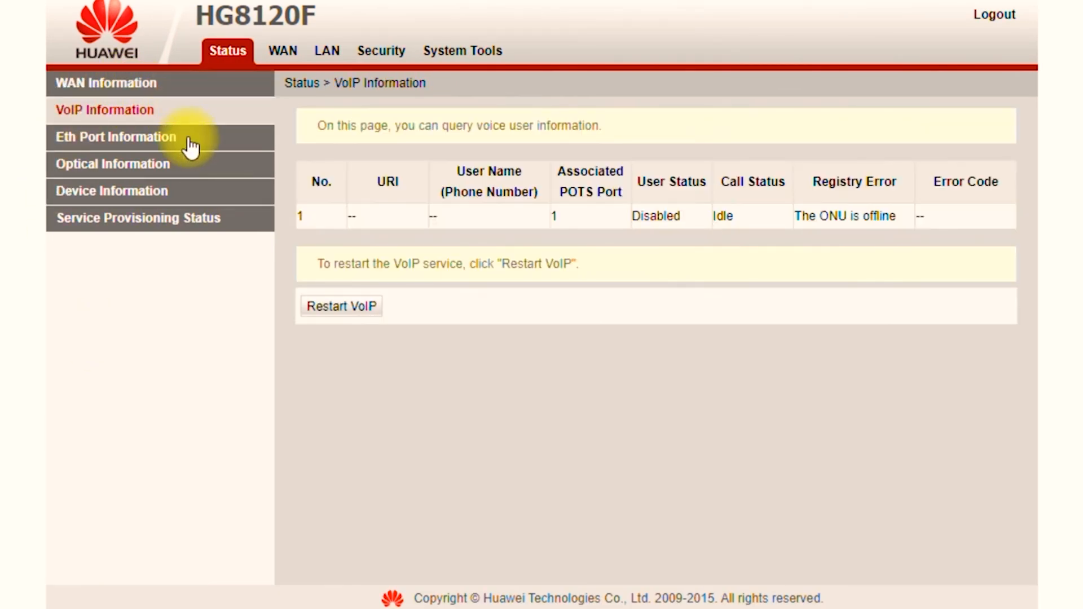
{"action": "left_click", "coordinate": [113, 164]}
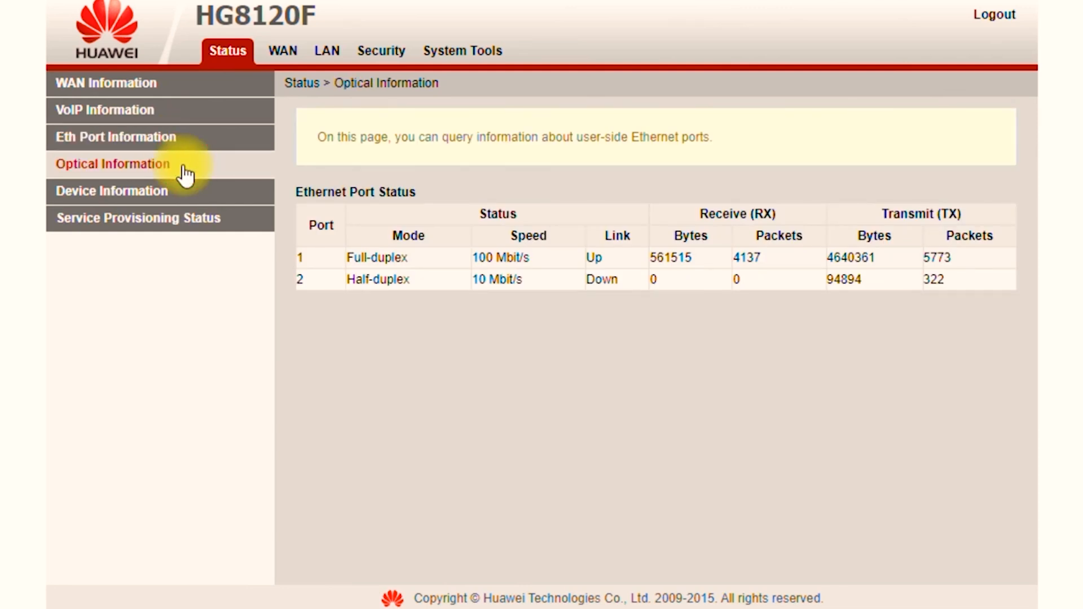
{"action": "left_click", "coordinate": [113, 163]}
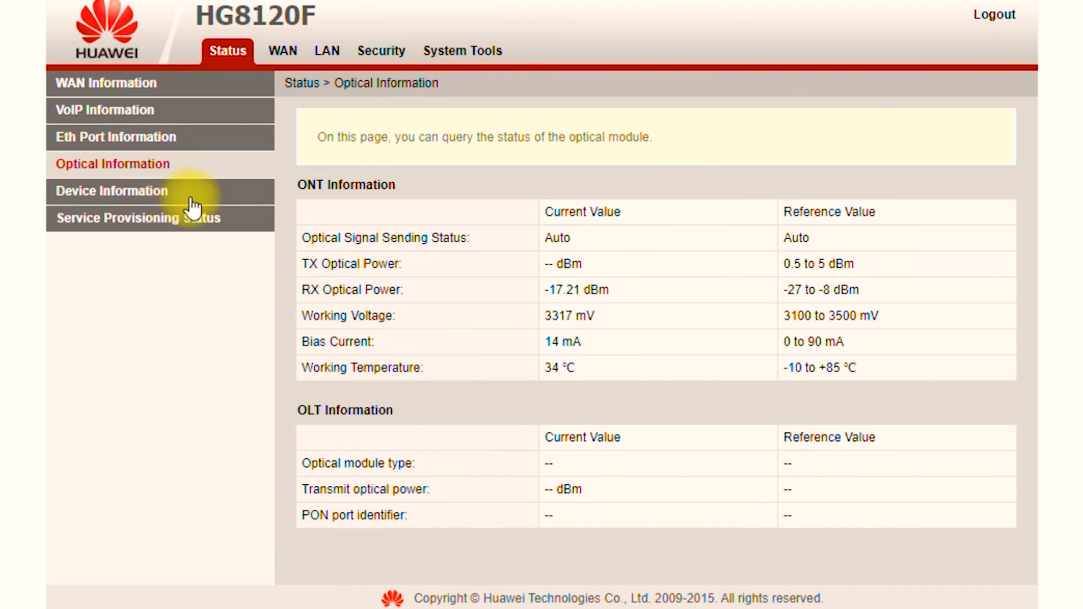
{"action": "left_click", "coordinate": [112, 192]}
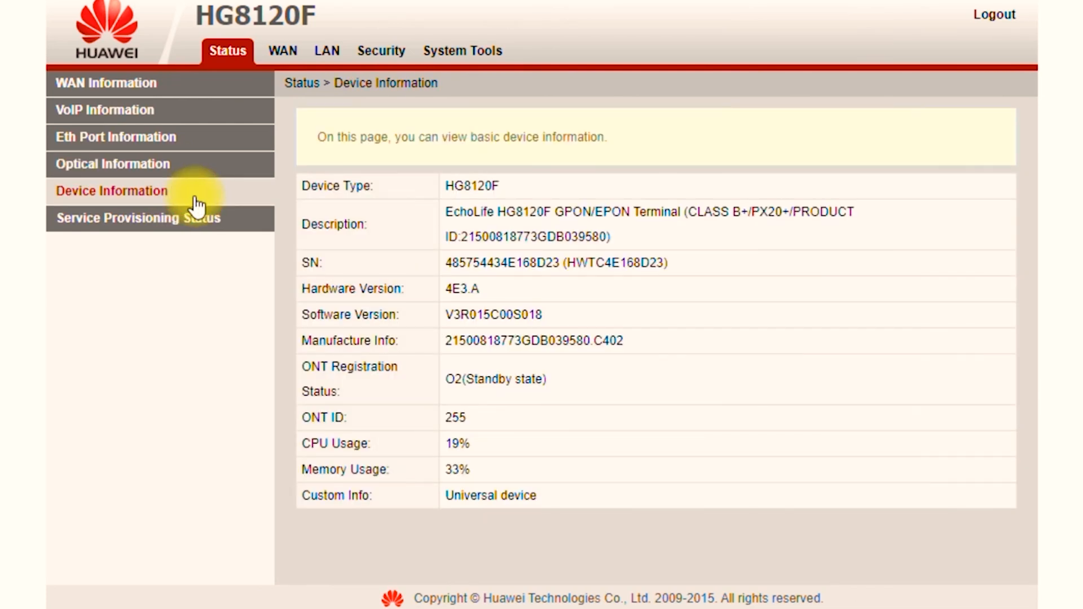